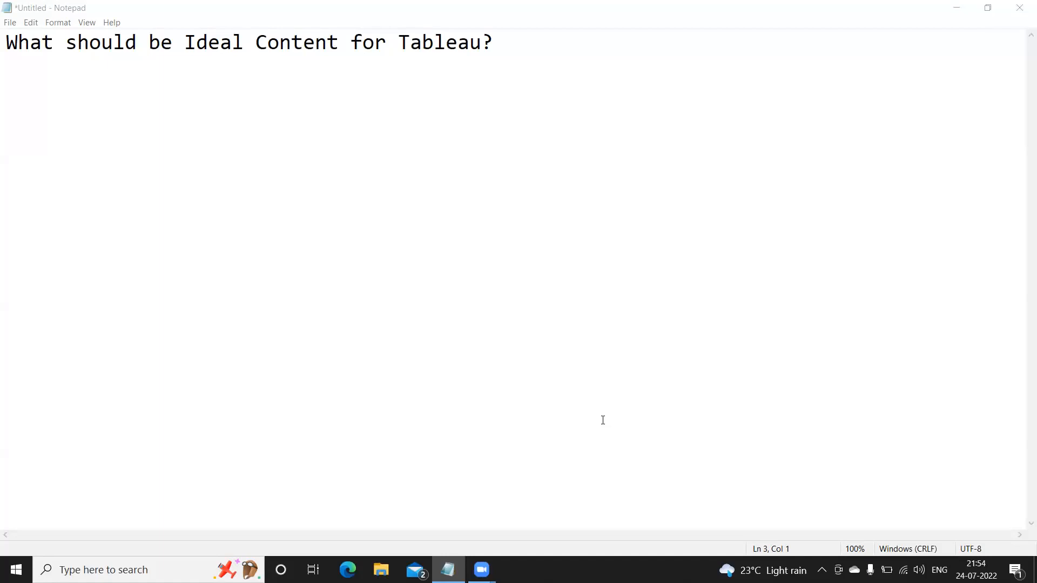
{"action": "mouse_move", "coordinate": [611, 232]}
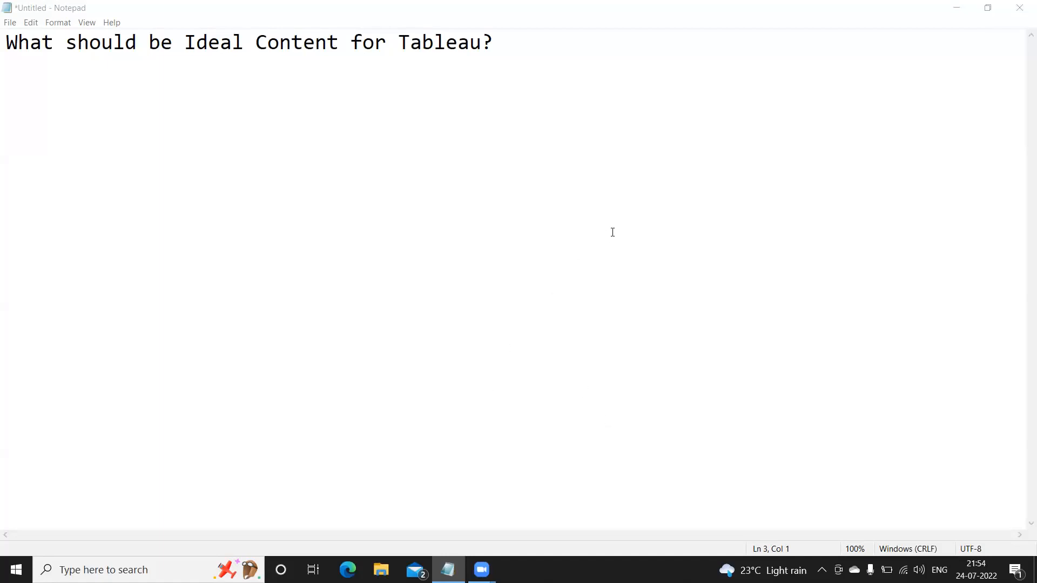
{"action": "mouse_move", "coordinate": [585, 272]}
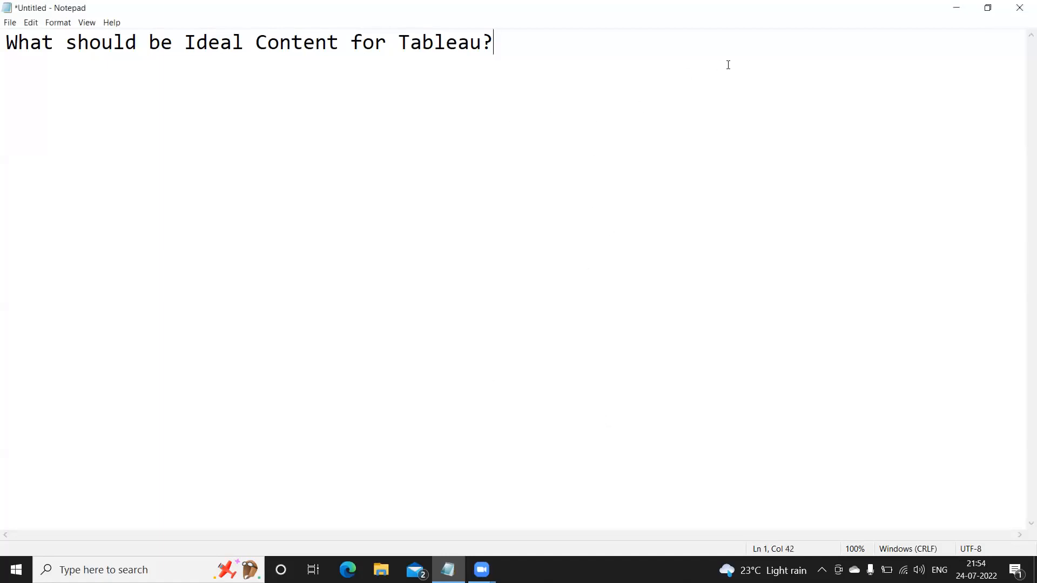
- Type list item '1. Tableau Desktop - End - End -> Tableau Developer' and start the next line
{"action": "key", "text": "enter"}
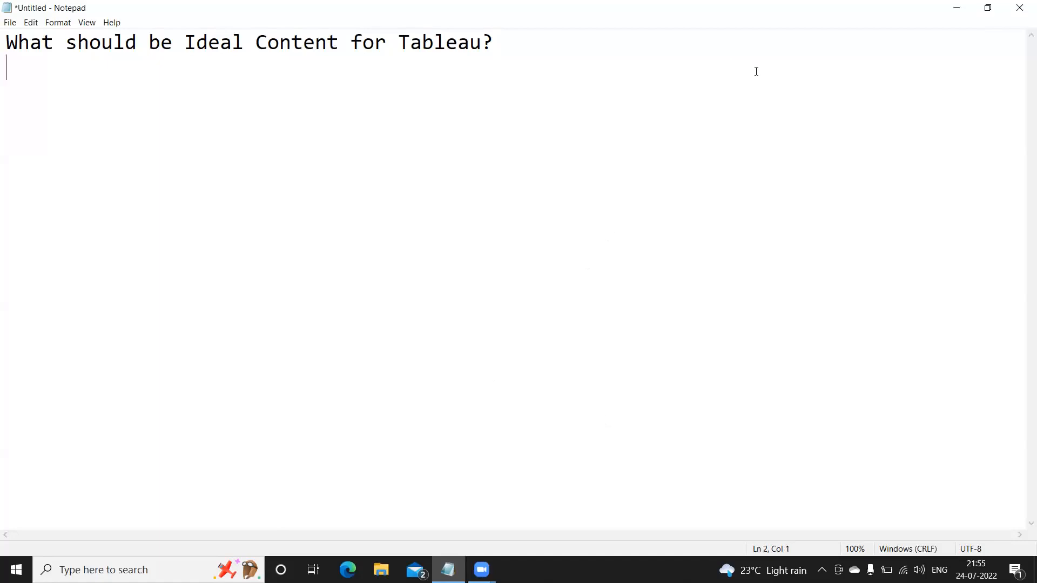
{"action": "key", "text": "Enter"}
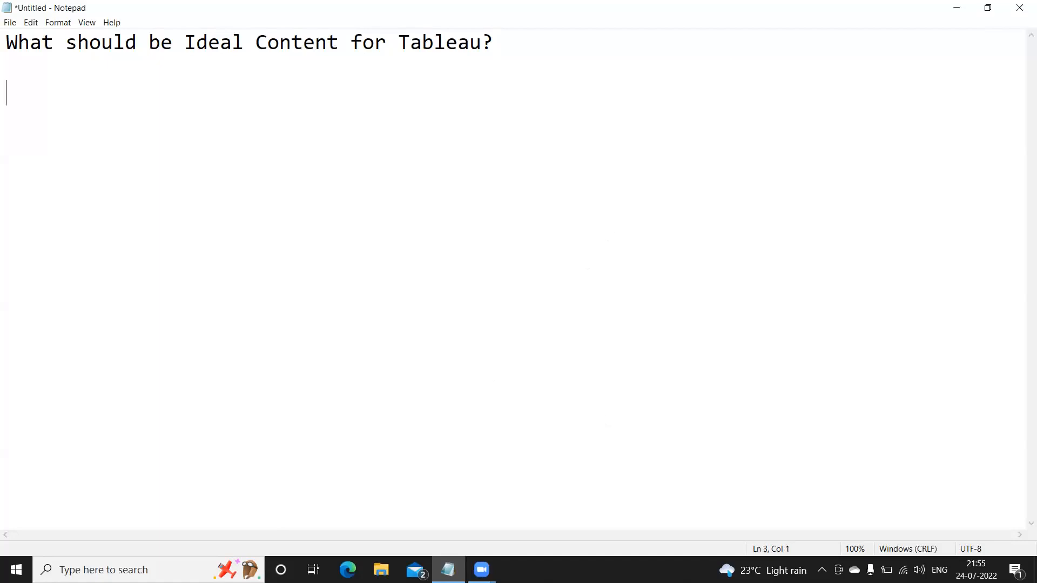
{"action": "type", "text": "1. Ta"}
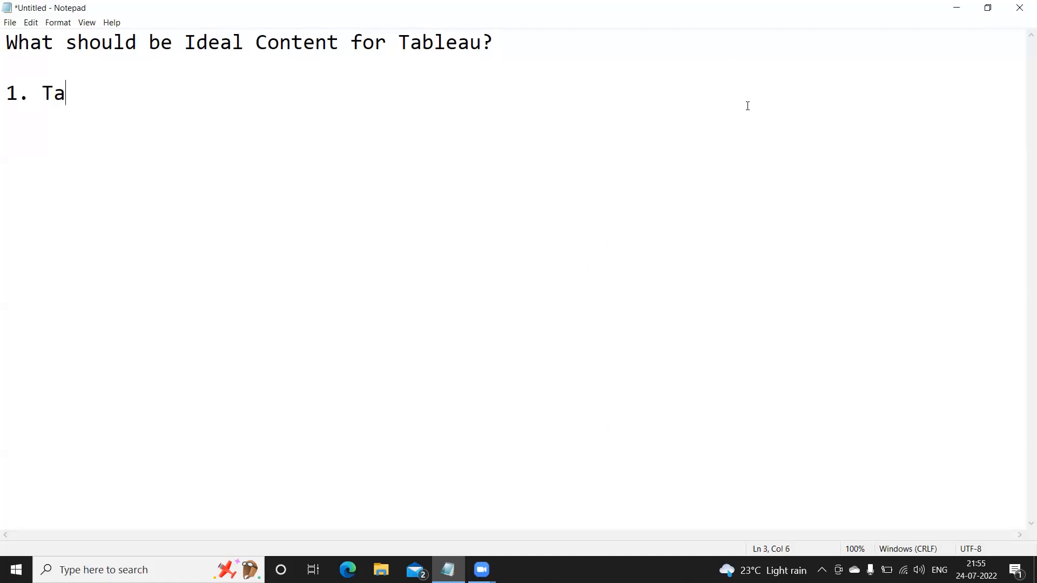
{"action": "type", "text": "bleau Deskto"}
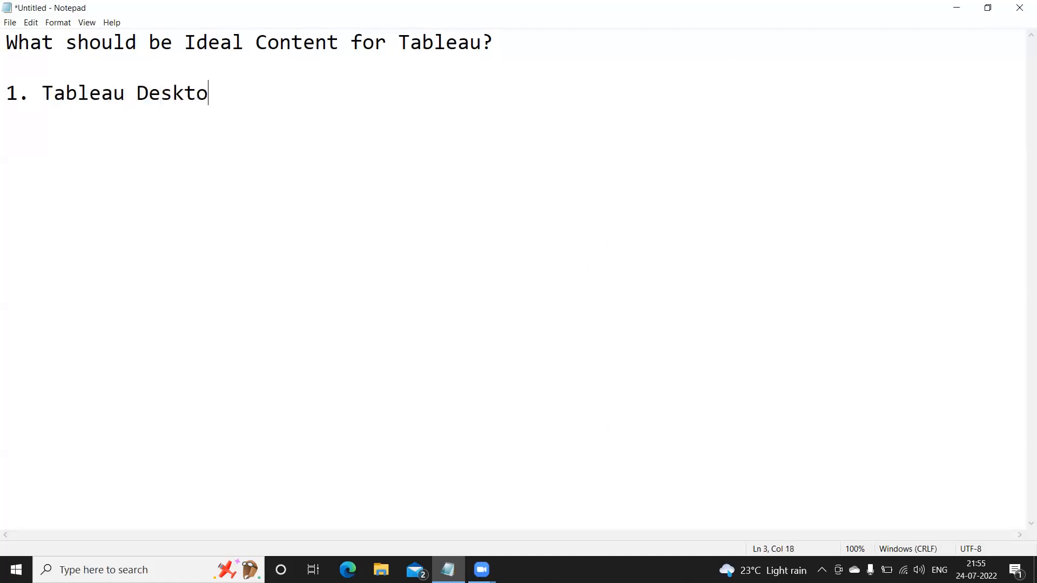
{"action": "type", "text": "p -"}
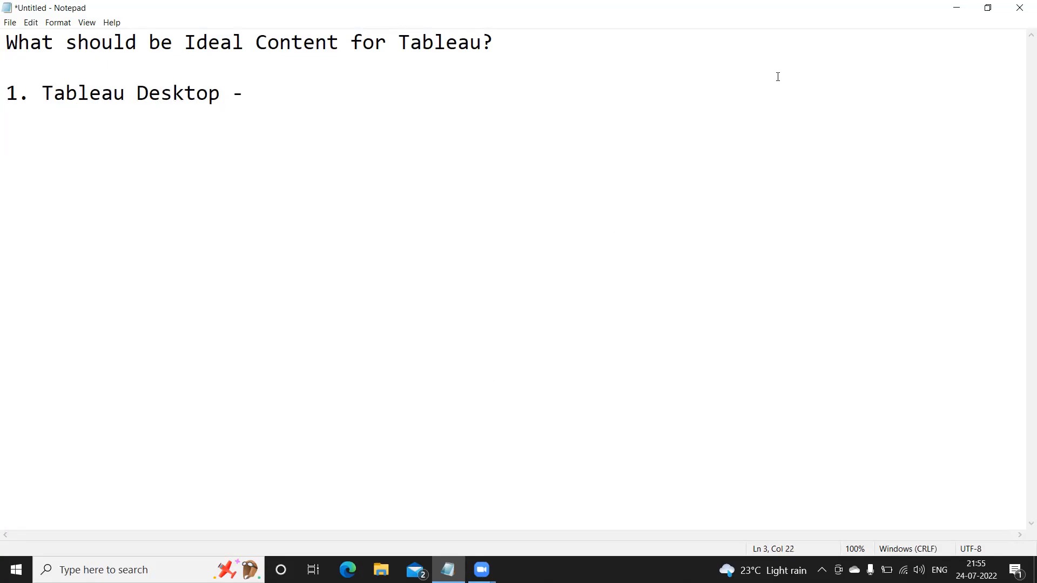
{"action": "type", "text": "End - End"}
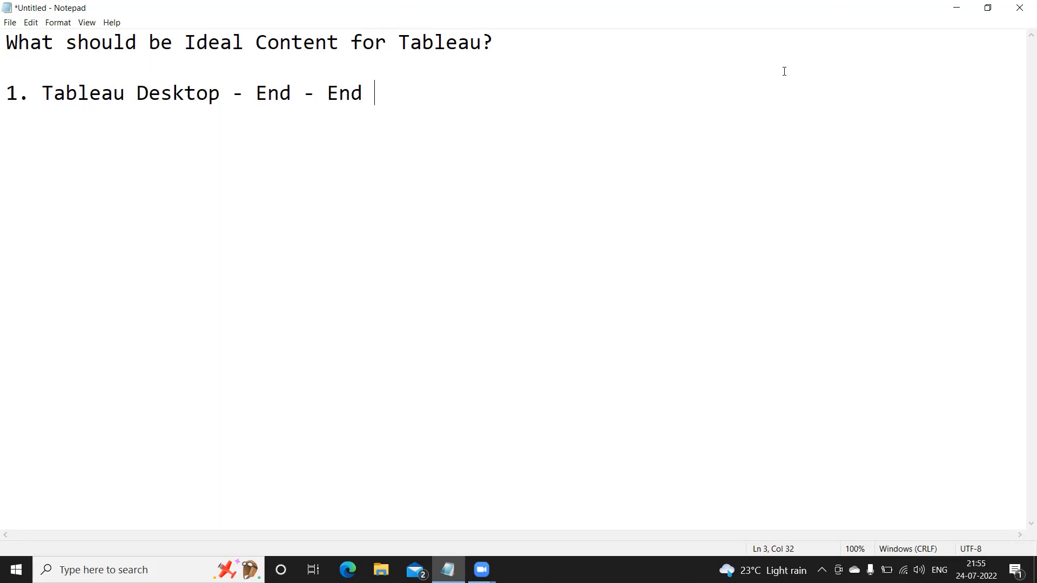
{"action": "type", "text": "- >"}
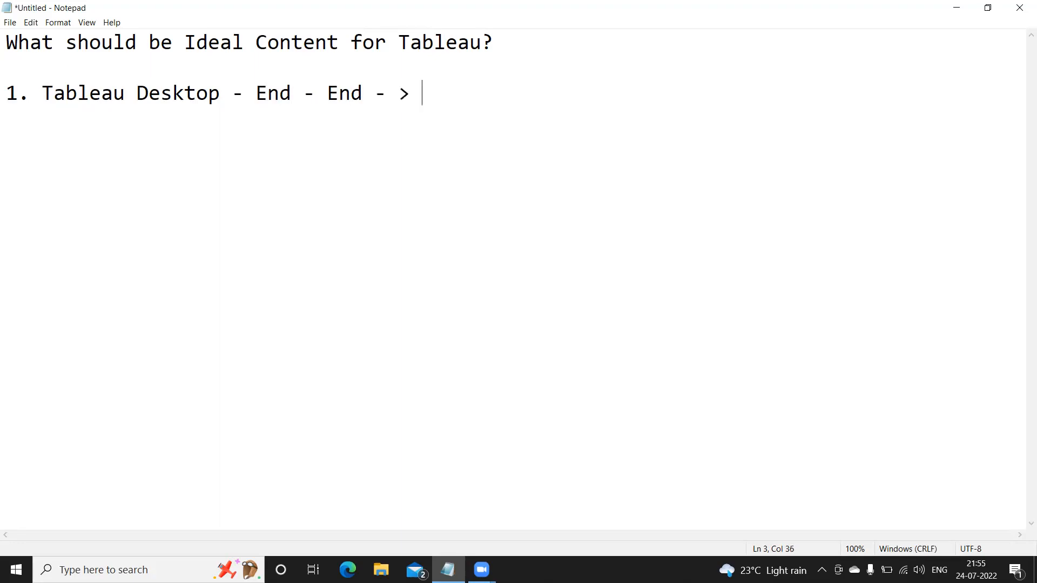
{"action": "type", "text": "Tableau"}
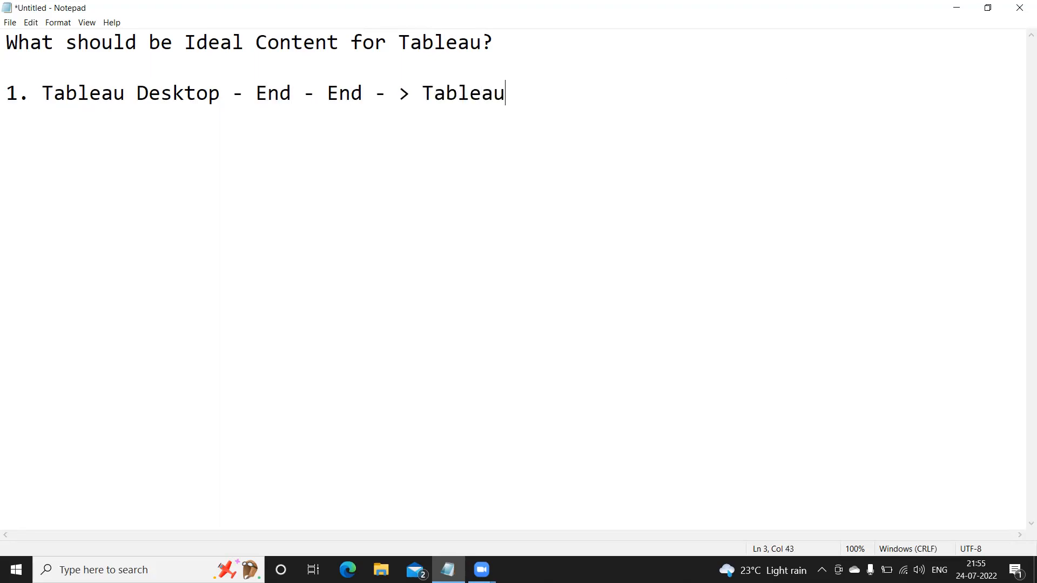
{"action": "type", "text": "Developer"}
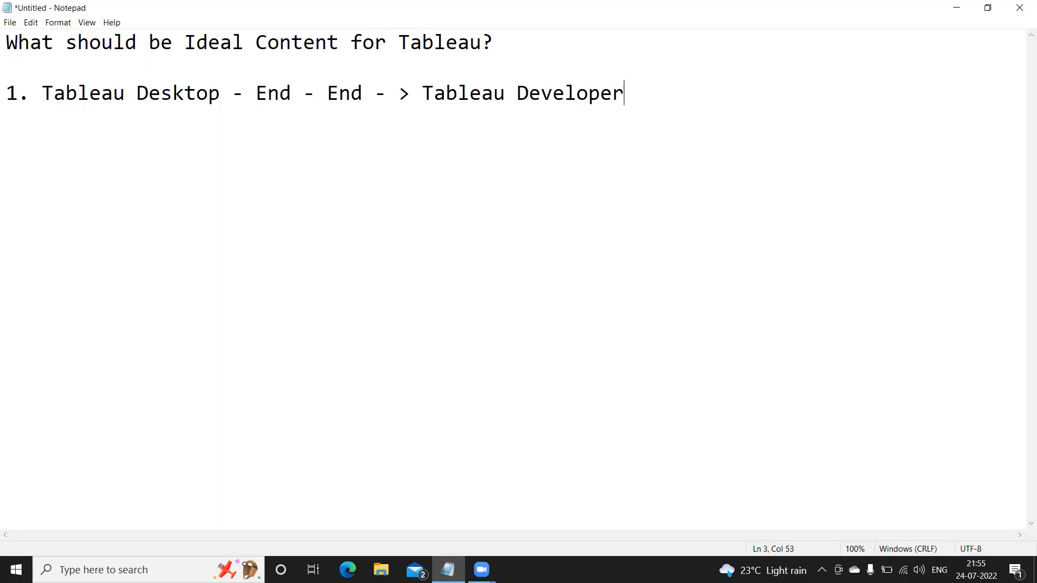
{"action": "key", "text": "enter"}
{"action": "type", "text": "2."}
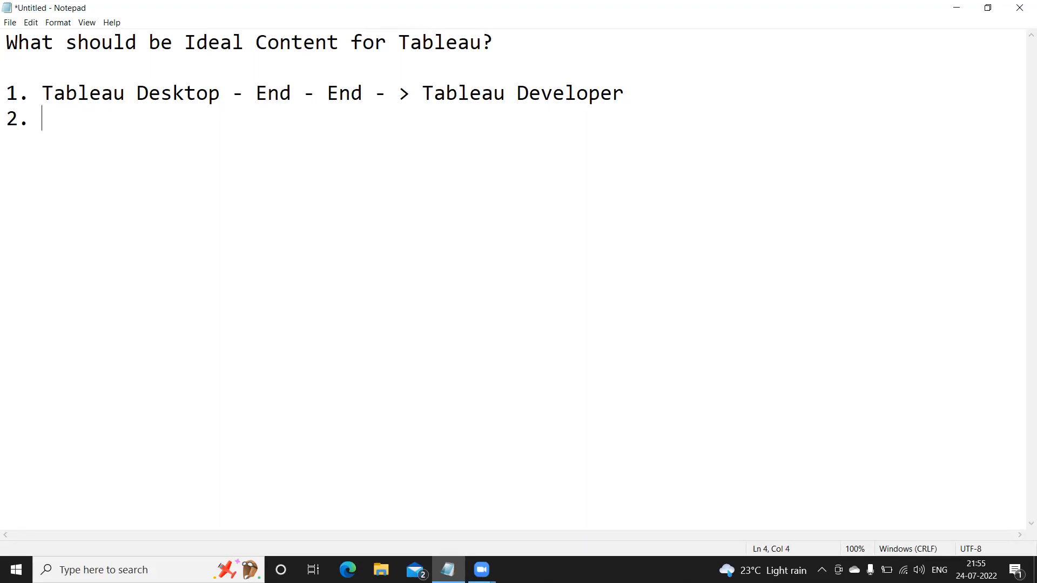
- Begin item 2 with '[publish reports to the server,' and break to a new line
{"action": "type", "text": "["}
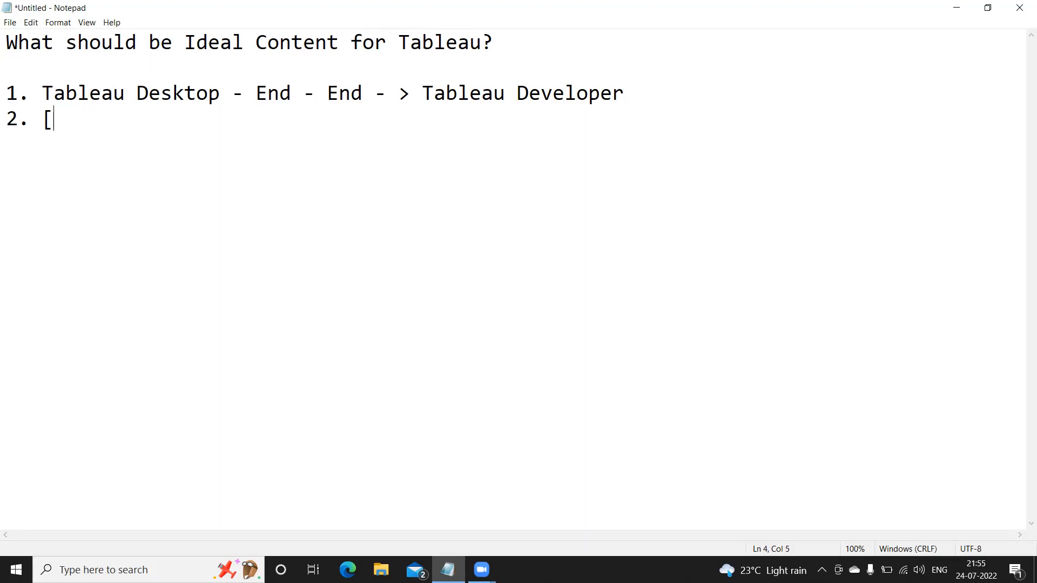
{"action": "type", "text": "publis"}
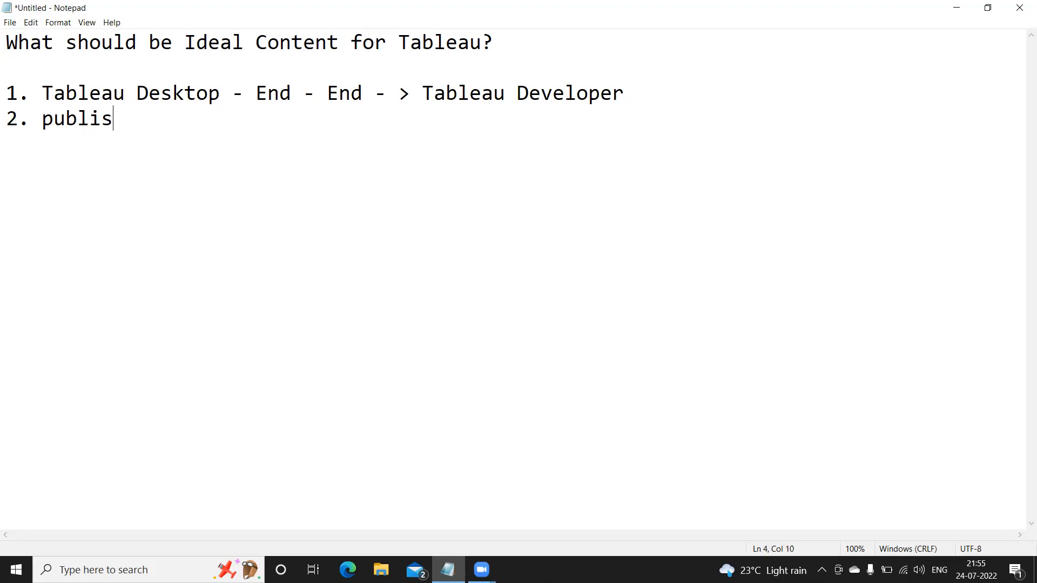
{"action": "type", "text": "h reports to"}
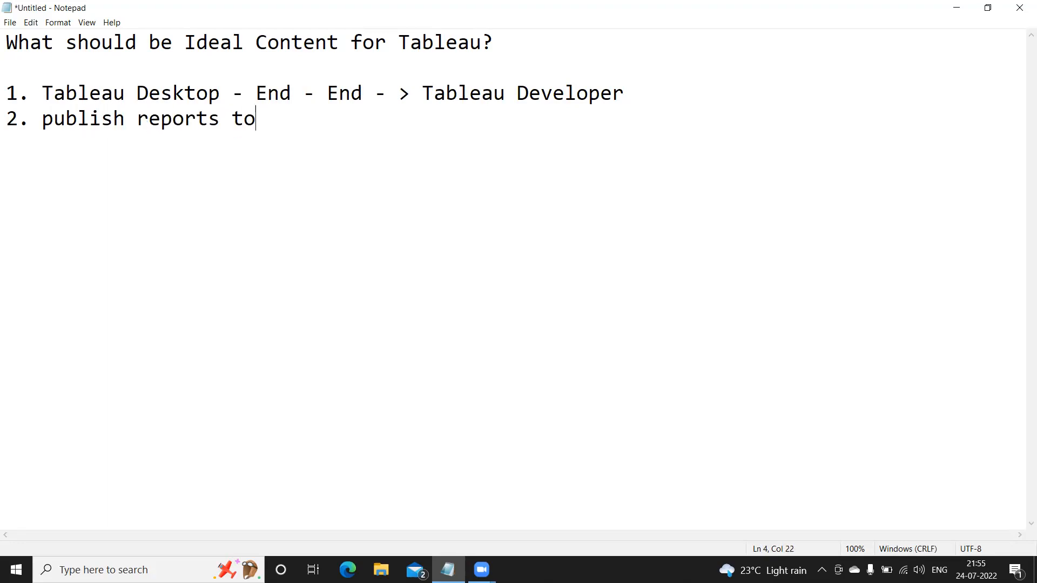
{"action": "type", "text": "the server,"}
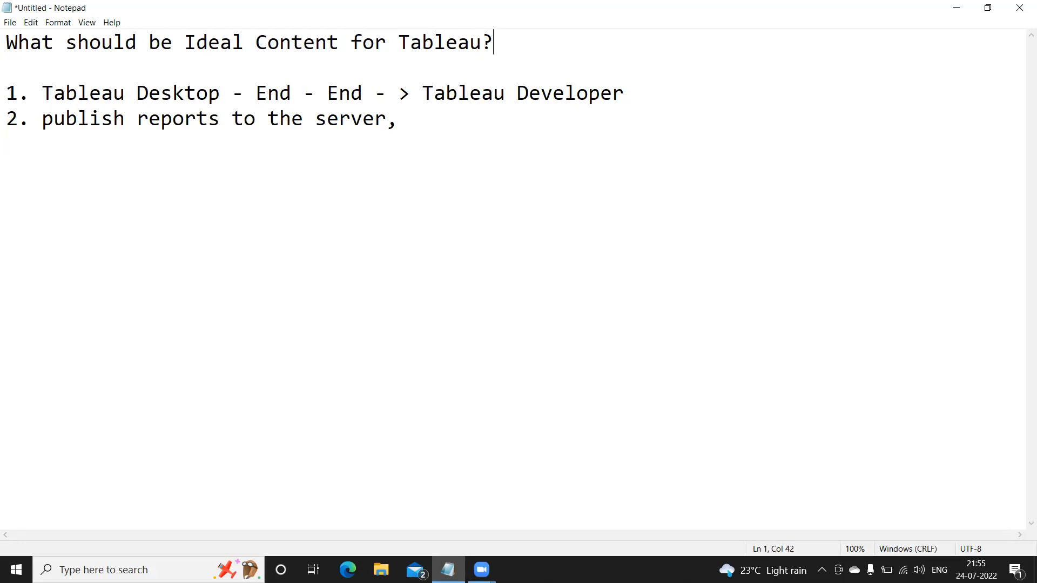
{"action": "key", "text": "Enter"}
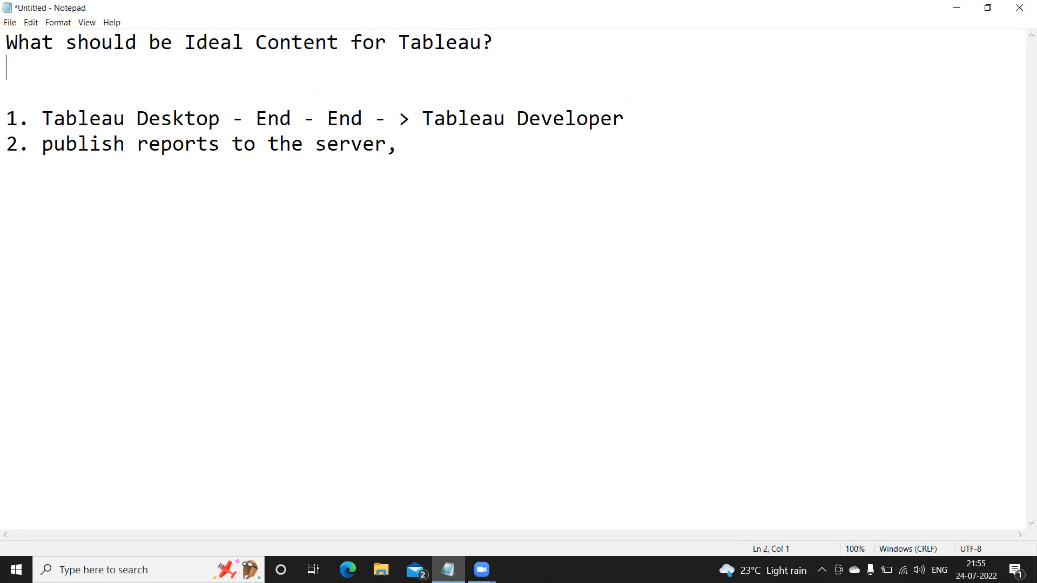
{"action": "mouse_move", "coordinate": [396, 162]}
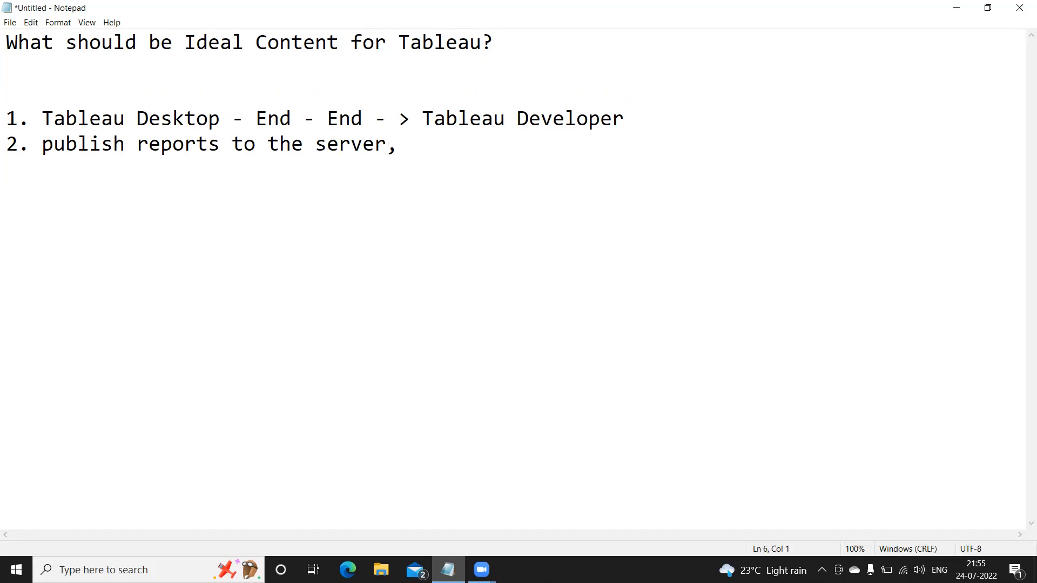
- Add text about scheduling reports, adding users and creating groups on the server
{"action": "type", "text": "You might als"}
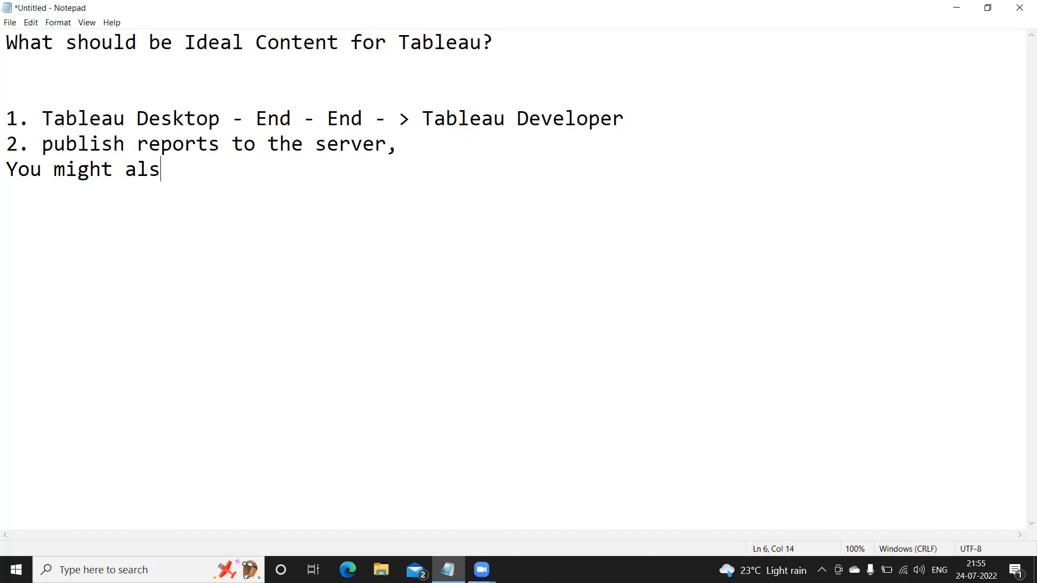
{"action": "type", "text": "o sche"}
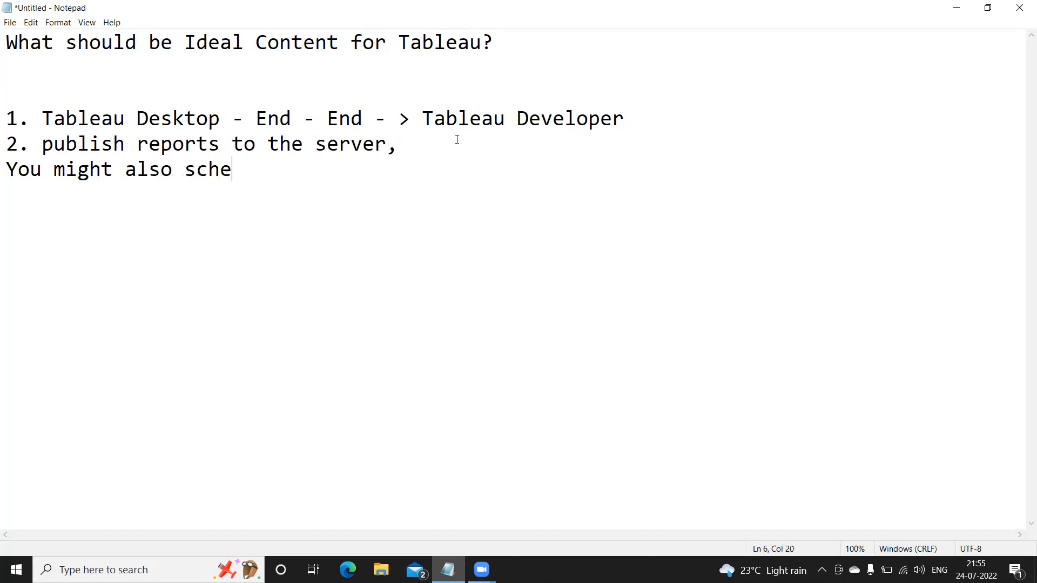
{"action": "type", "text": "dule report"}
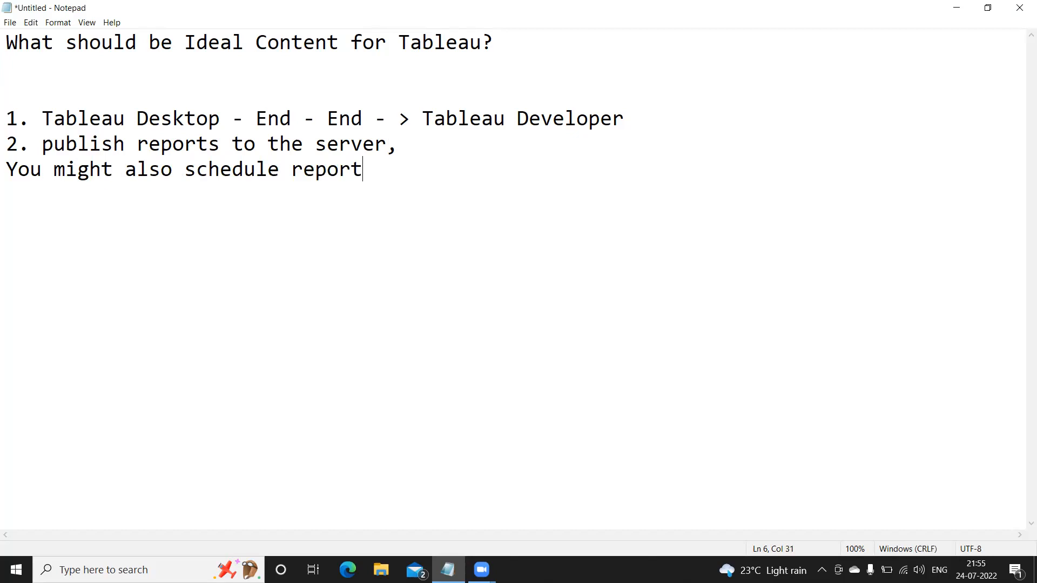
{"action": "type", "text": "s on the server,"}
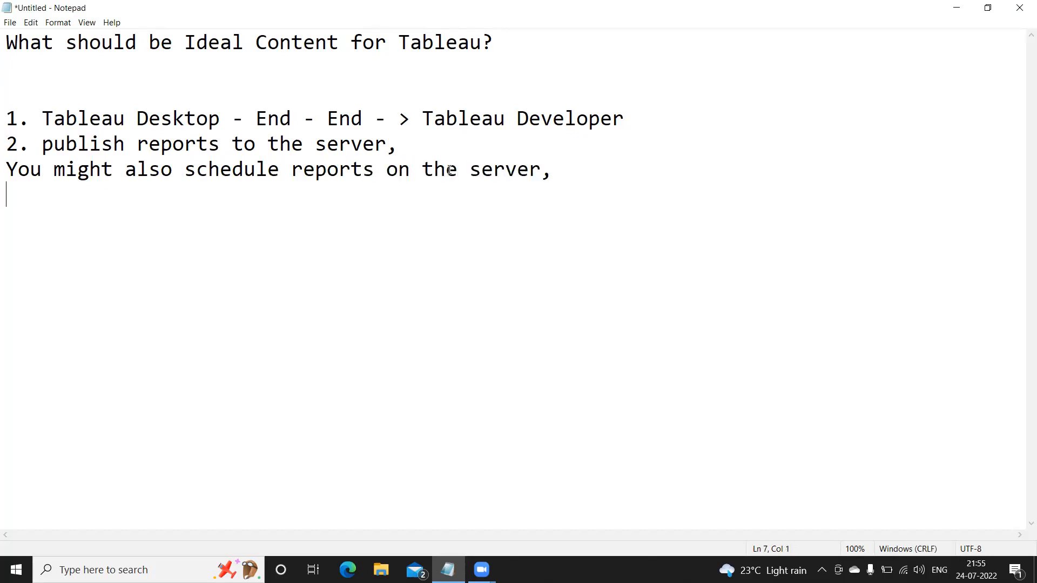
{"action": "type", "text": "you migh"}
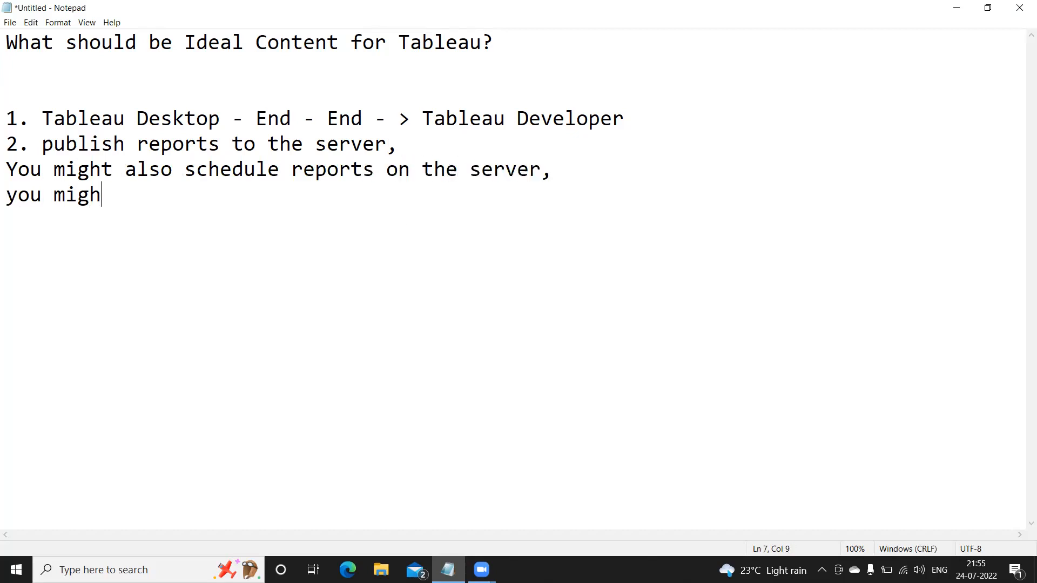
{"action": "type", "text": "t add users on the server,"}
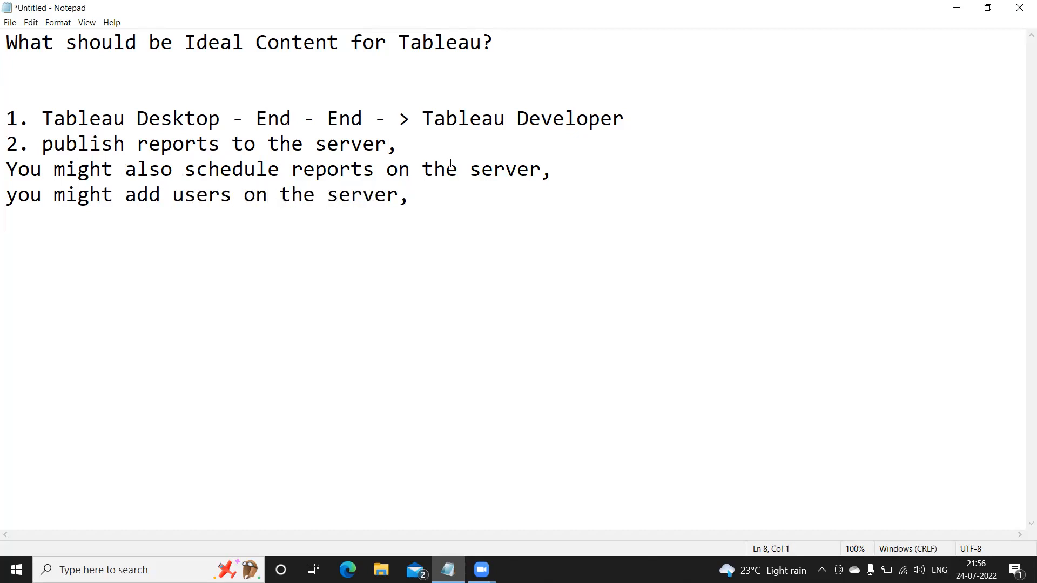
{"action": "type", "text": "you might create gro"}
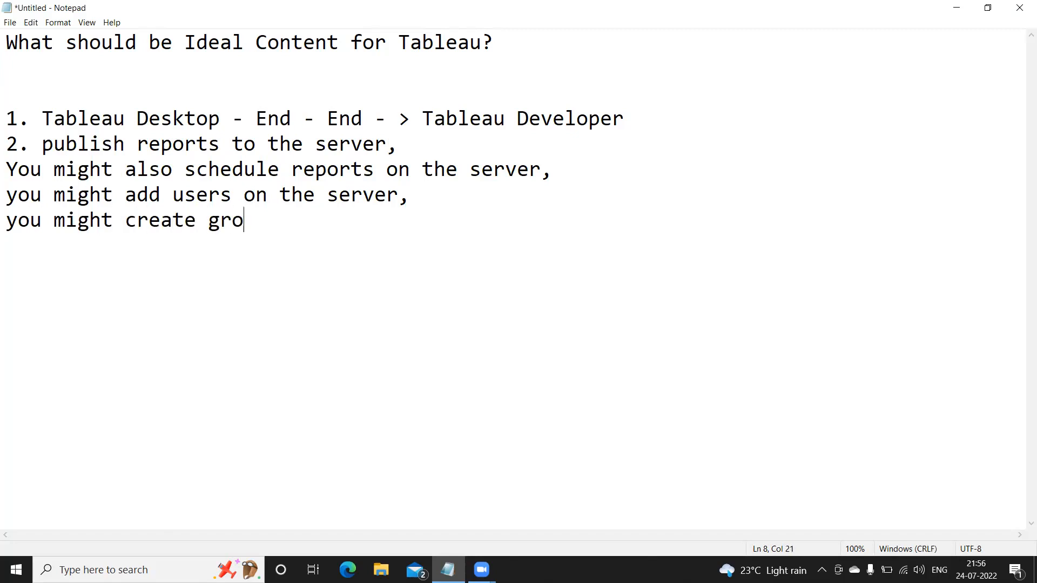
{"action": "type", "text": "ups on theserve"}
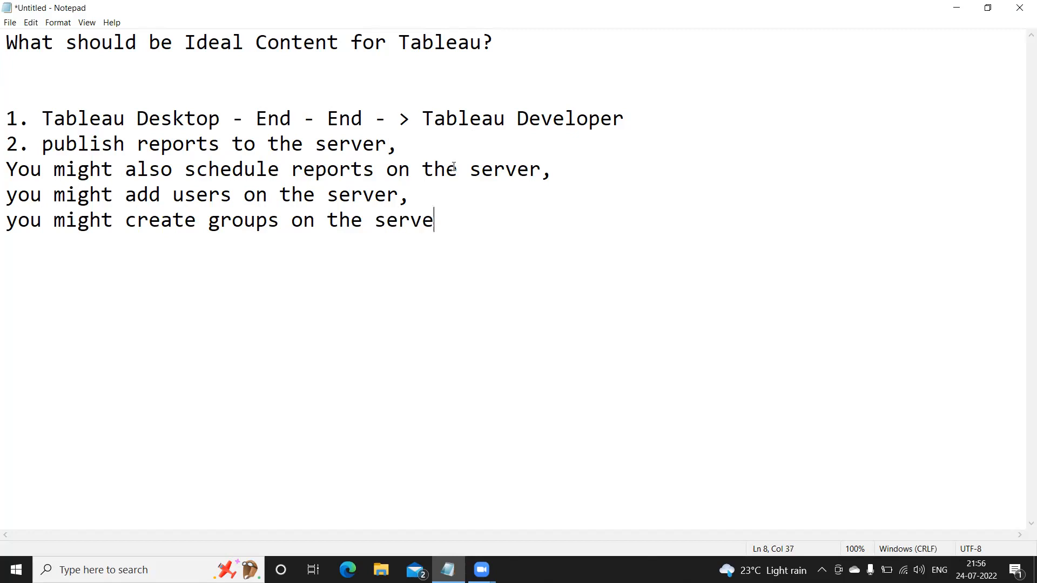
{"action": "type", "text": "r,"}
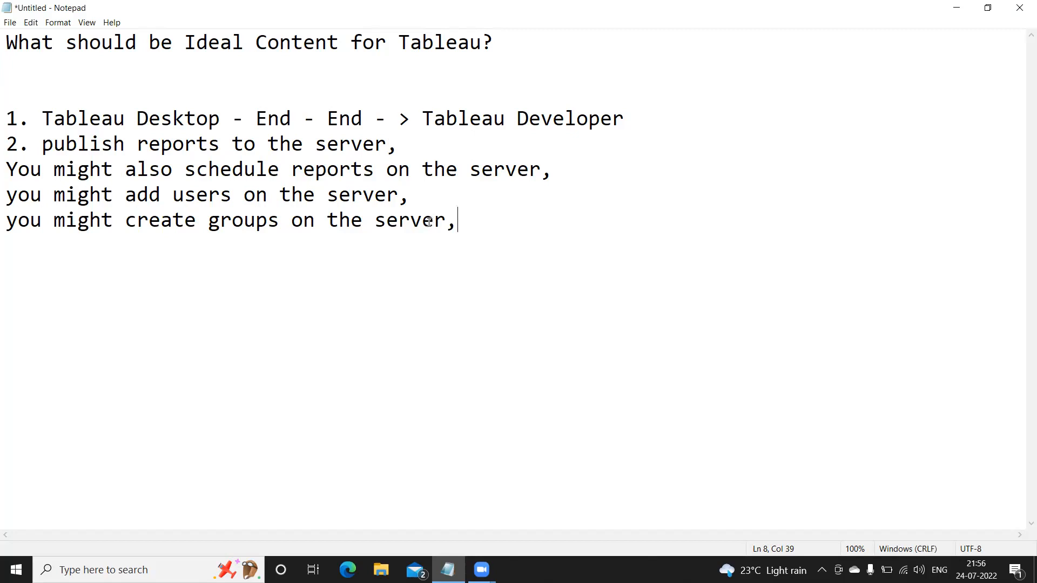
- Delete a stray underscore and end the item with 'Tableau Server'
{"action": "type", "text": "_"}
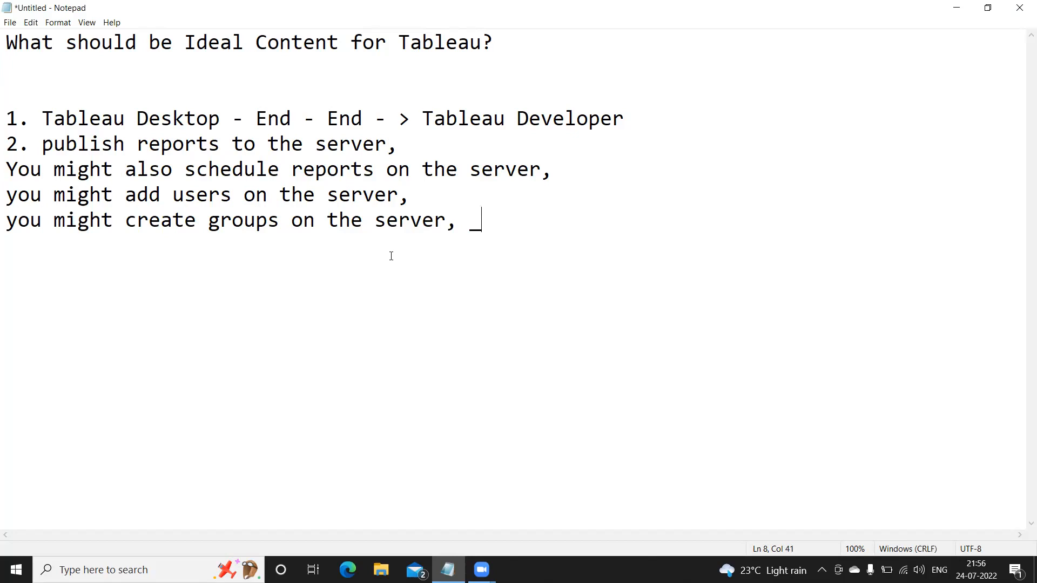
{"action": "key", "text": "backspace"}
{"action": "type", "text": " ->"}
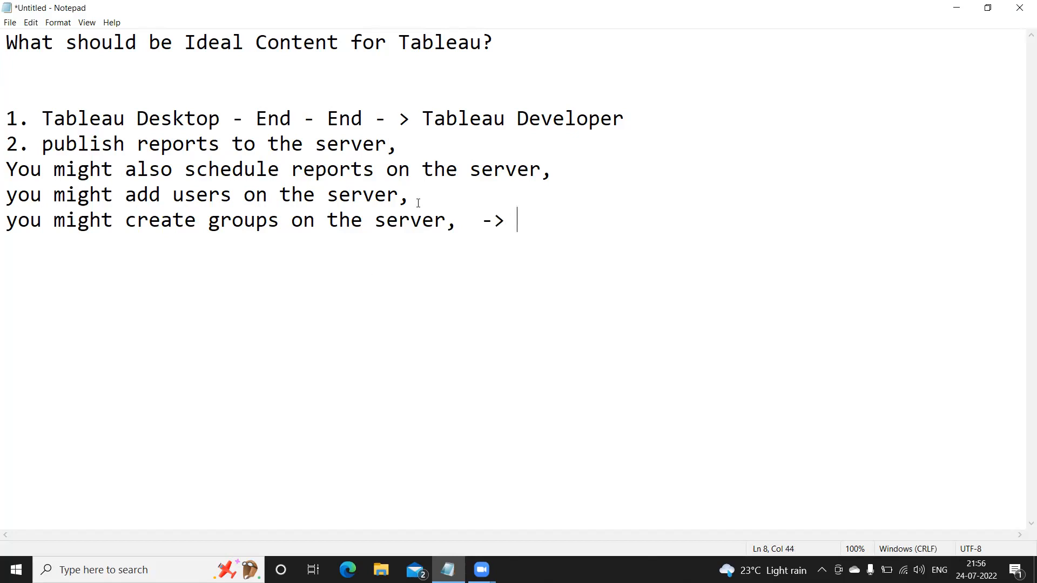
{"action": "type", "text": "Tableau"}
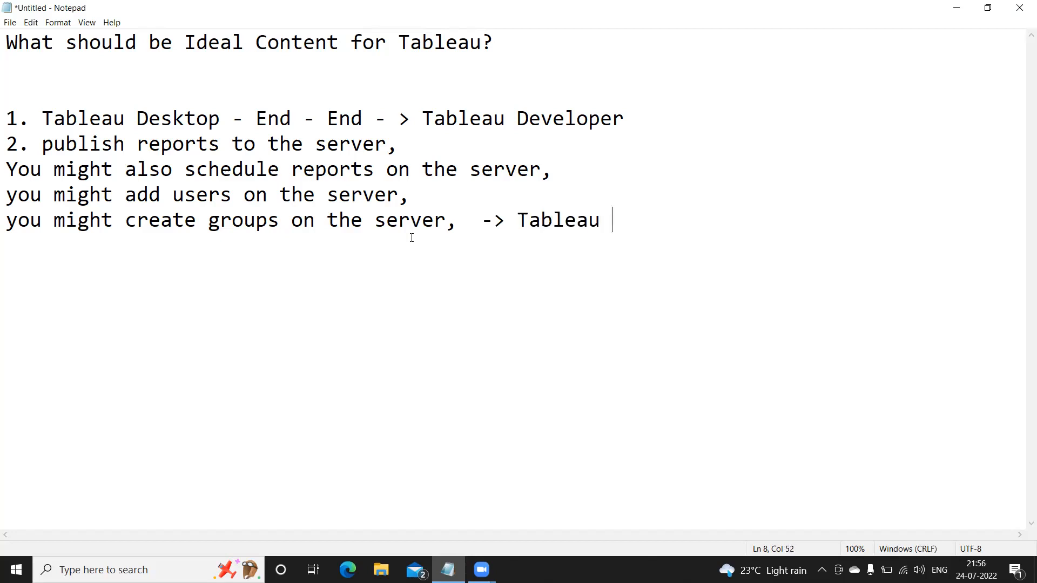
{"action": "type", "text": "Serve"}
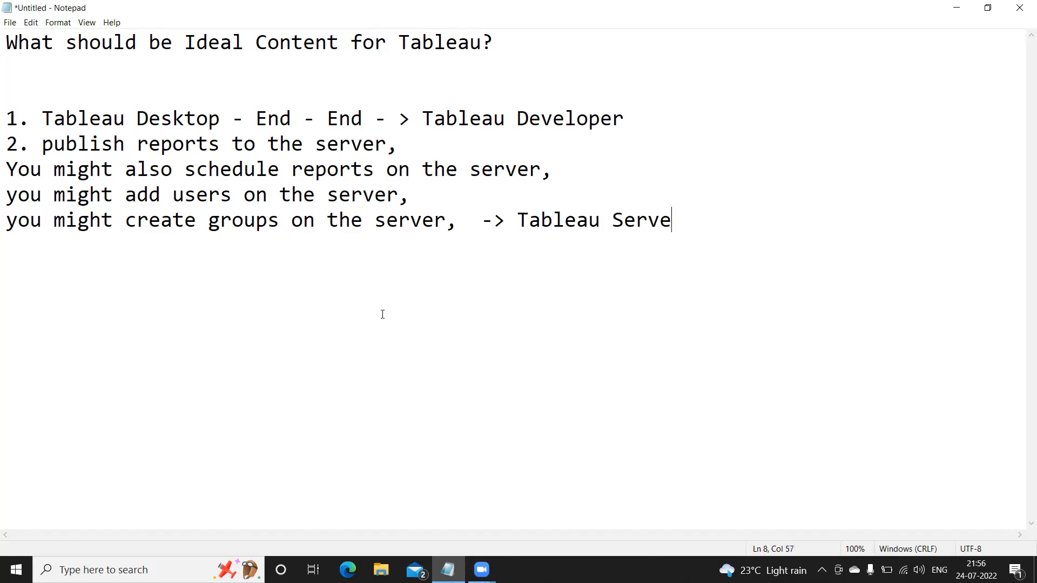
{"action": "type", "text": "r"}
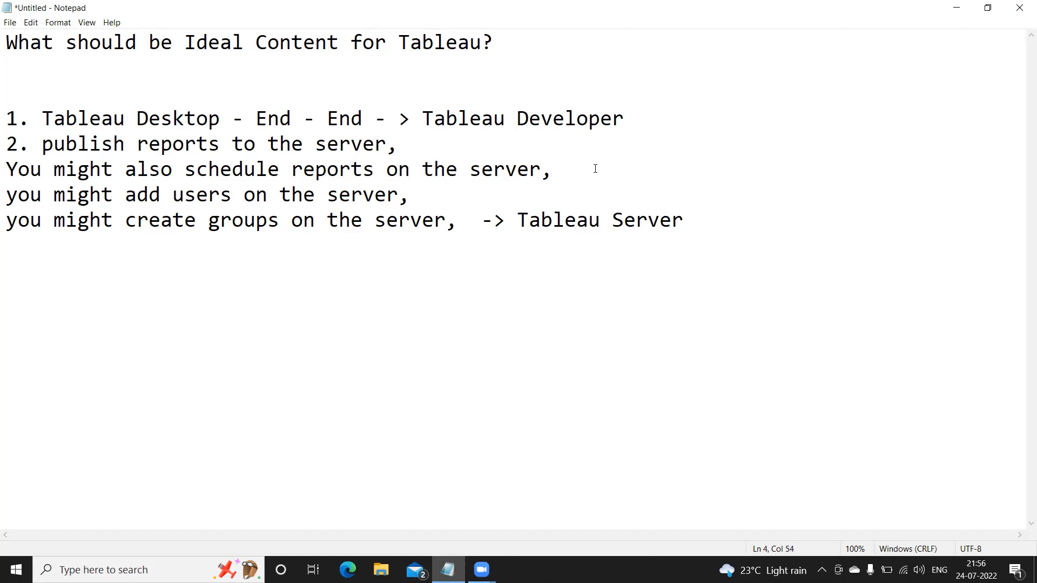
- Append '70%' after Tableau Developer and '30%' after Tableau Server, then select the list
{"action": "type", "text": "70%"}
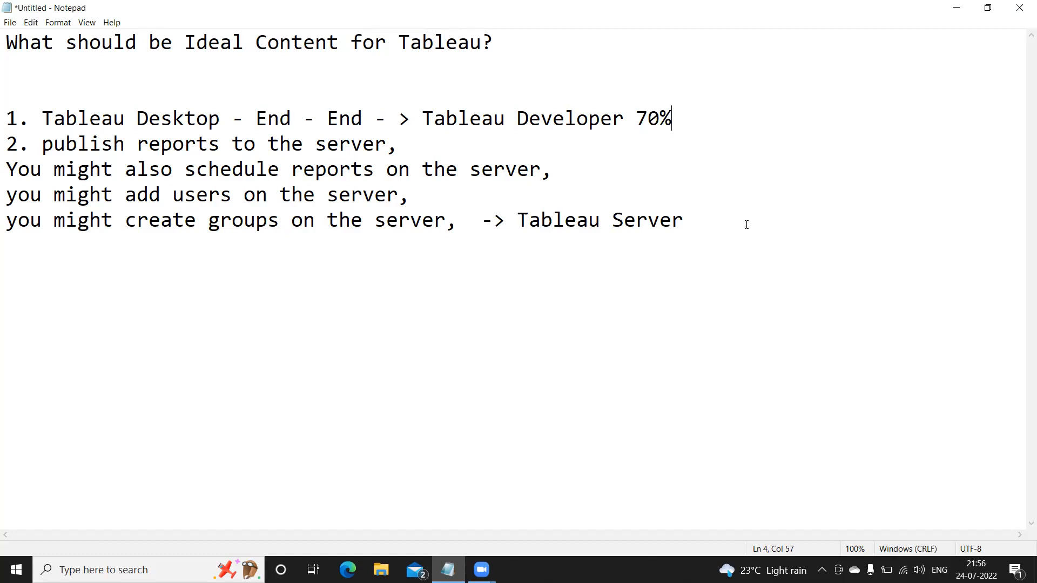
{"action": "left_click", "coordinate": [694, 220]}
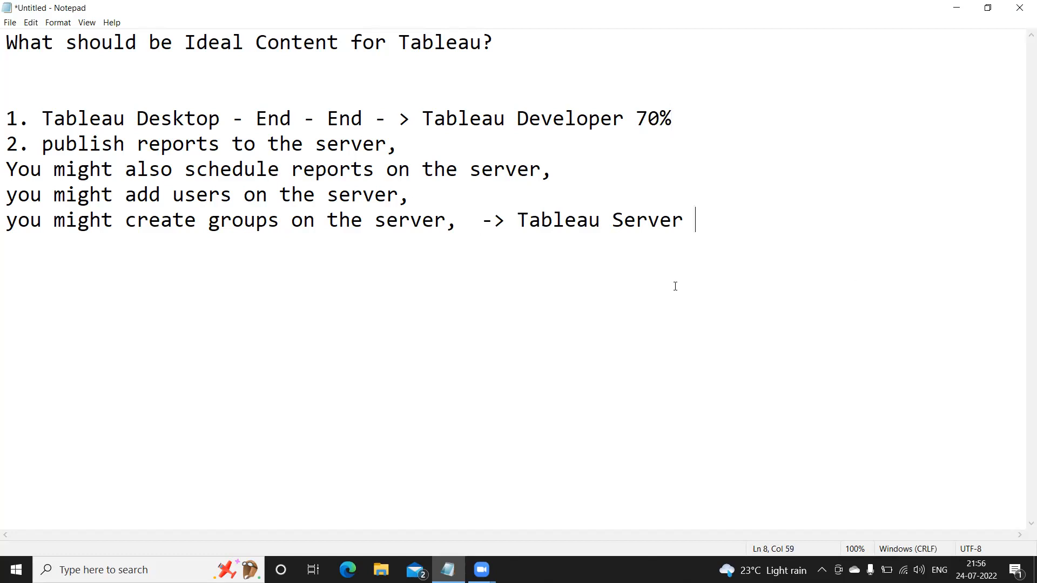
{"action": "type", "text": "30"}
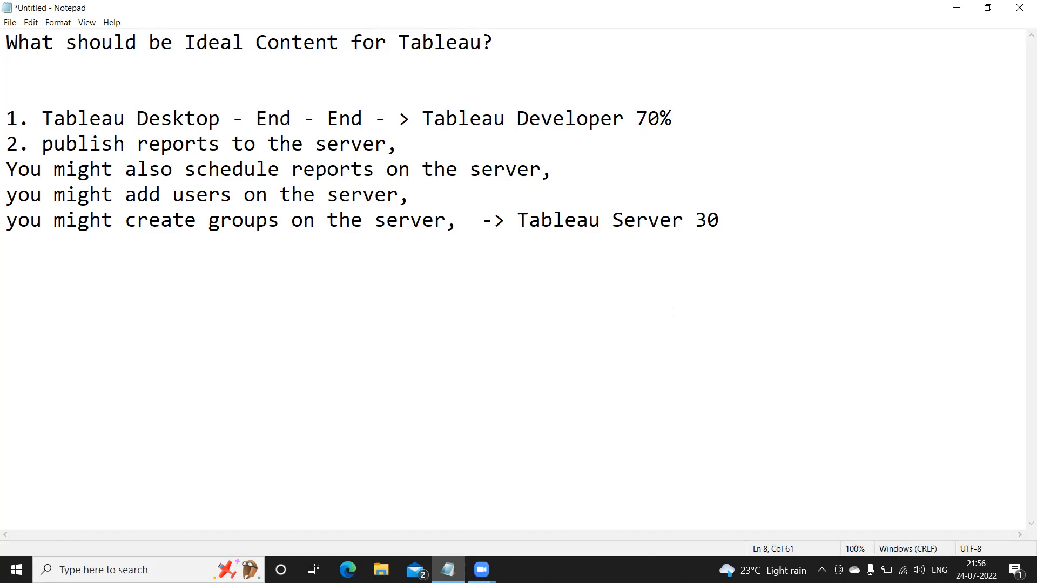
{"action": "type", "text": "%"}
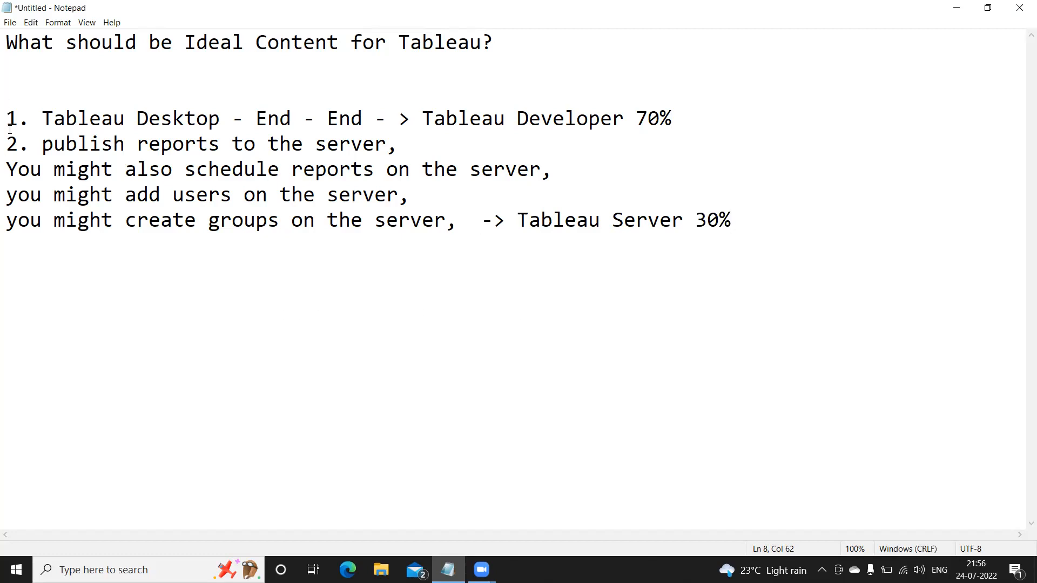
{"action": "left_click_drag", "start_coordinate": [7, 118], "coordinate": [707, 220]}
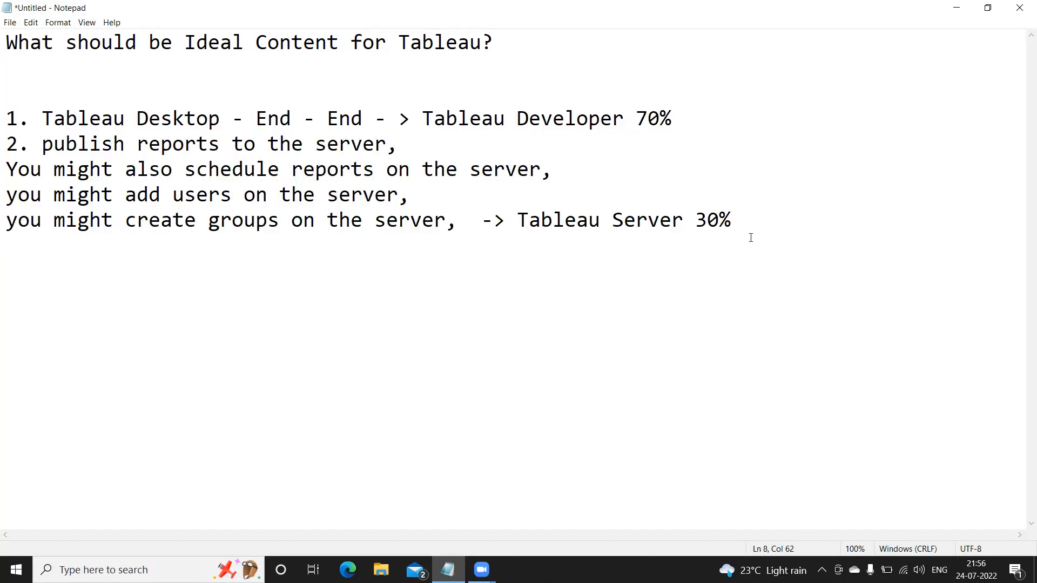
- Type the item heading '3. Data base knowledge'
{"action": "type", "text": "3."}
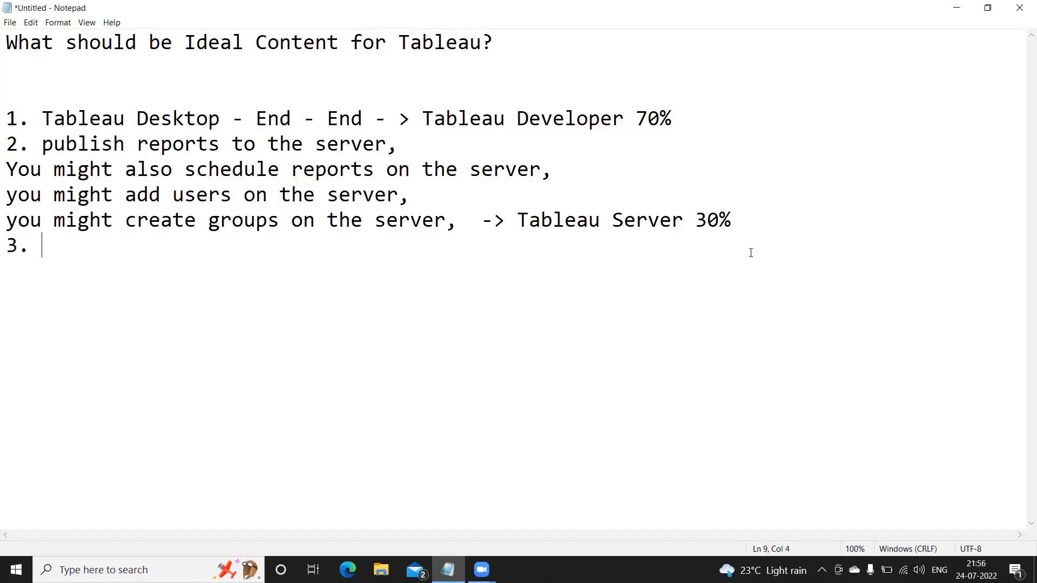
{"action": "type", "text": "Data base ko"}
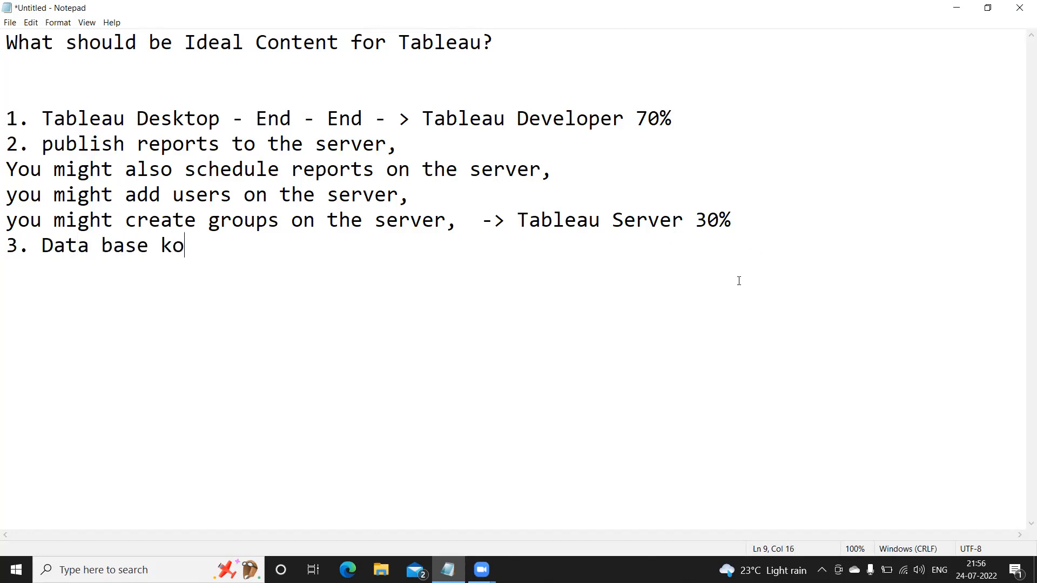
{"action": "type", "text": "n"}
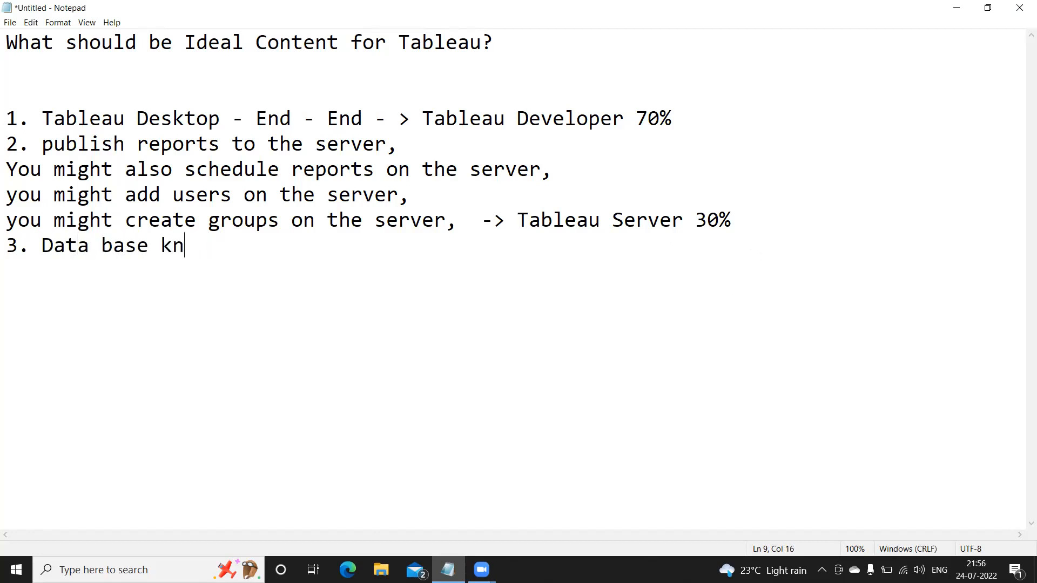
{"action": "type", "text": "owledg"}
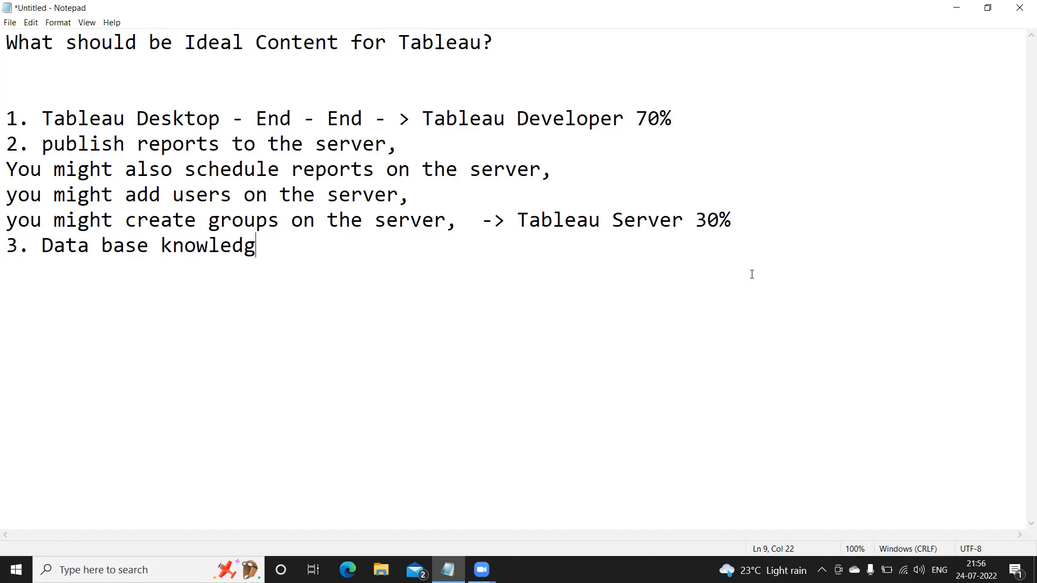
{"action": "type", "text": "e"}
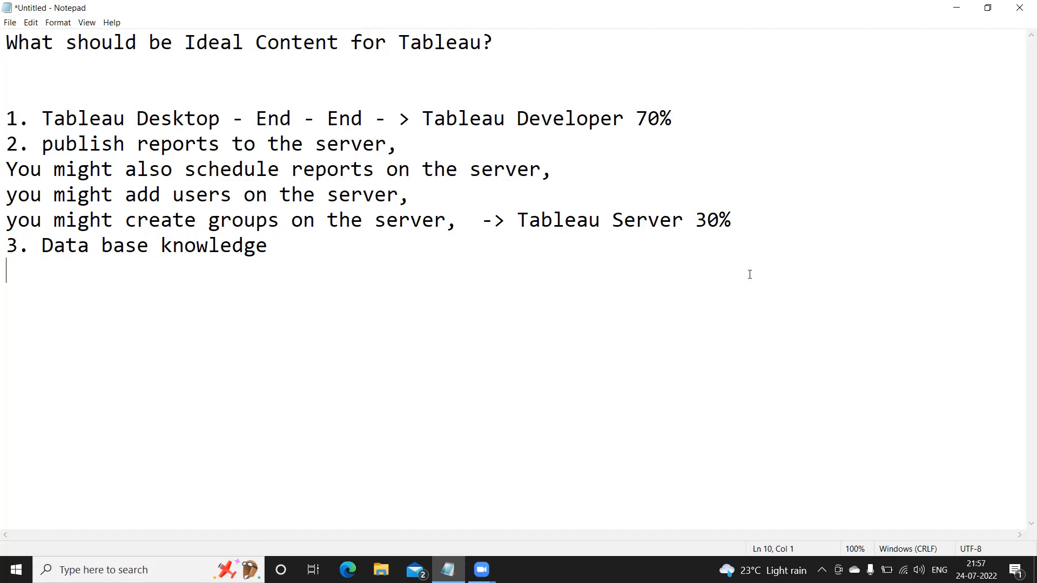
- List 'sql server, redshift, oracle, snowflake' and add '->' at the end of that line
{"action": "type", "text": "sql s"}
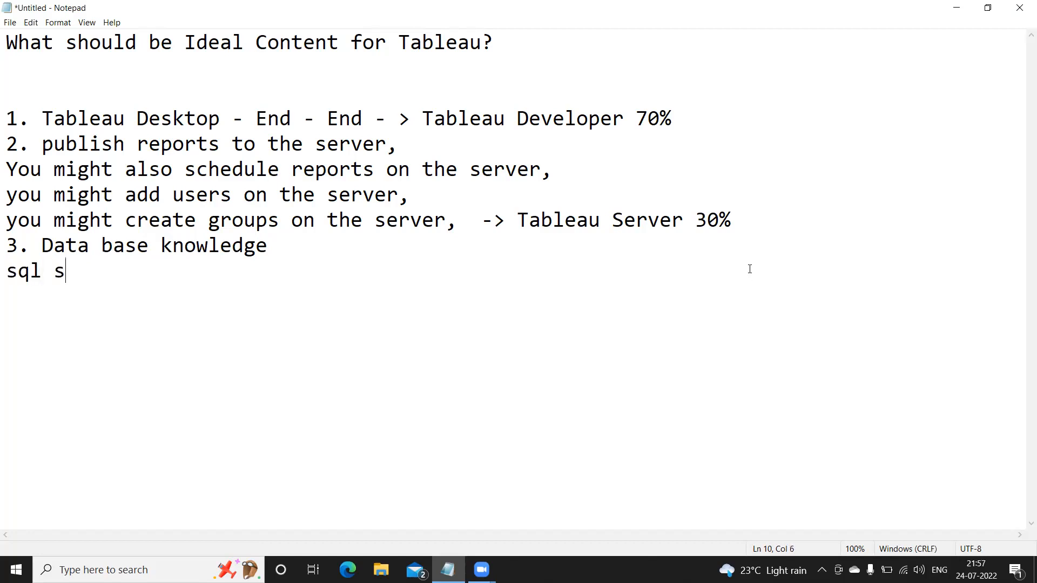
{"action": "type", "text": "erver, redsh"}
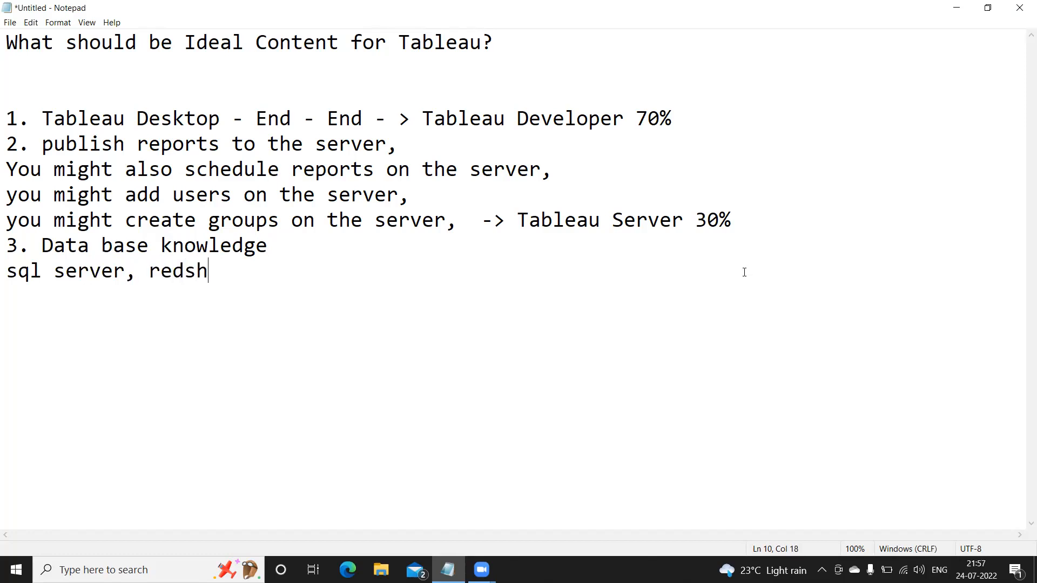
{"action": "type", "text": "ift,"}
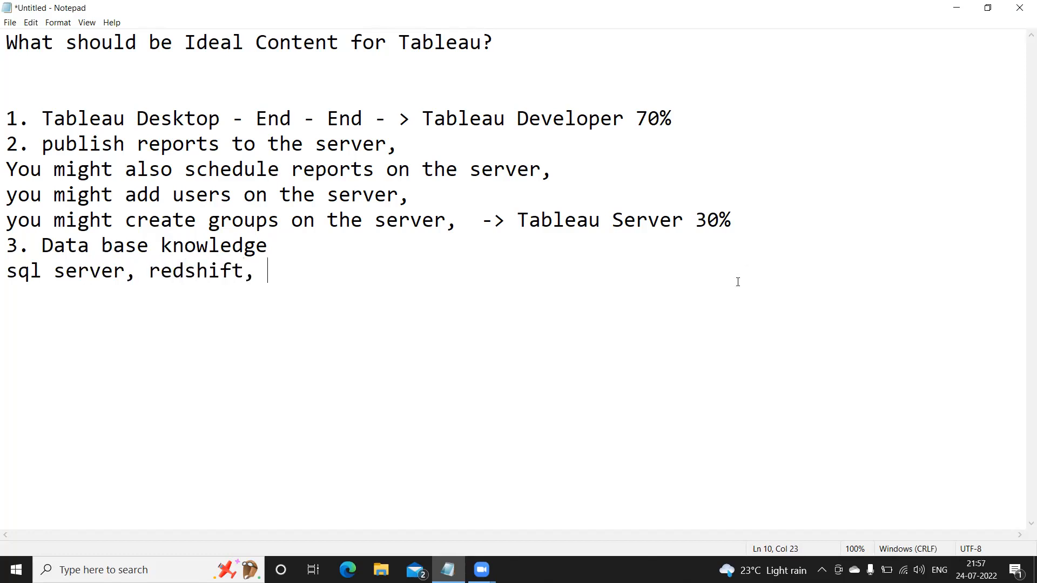
{"action": "type", "text": "oracle, snowfal"}
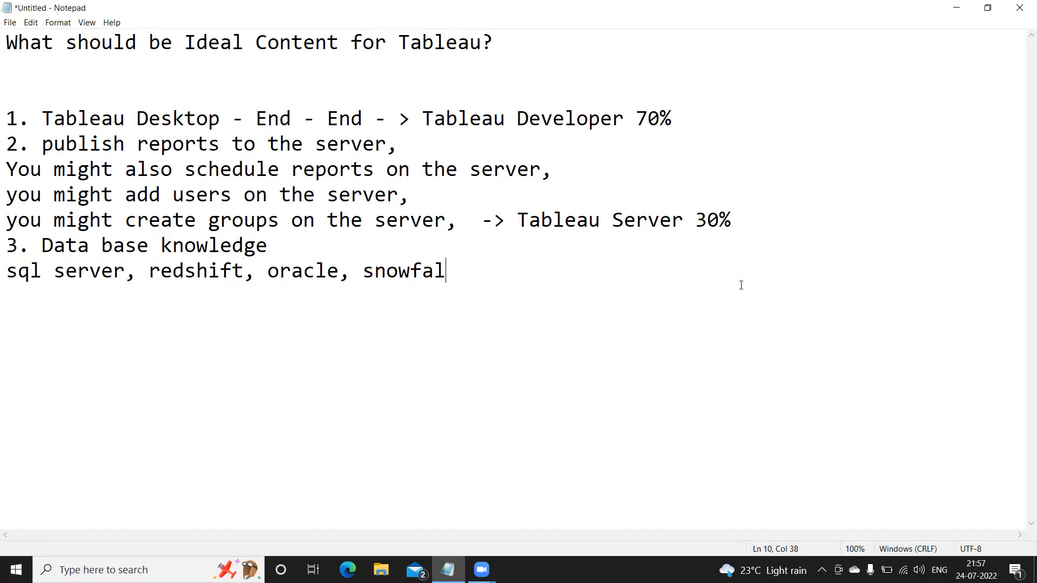
{"action": "type", "text": "ke"}
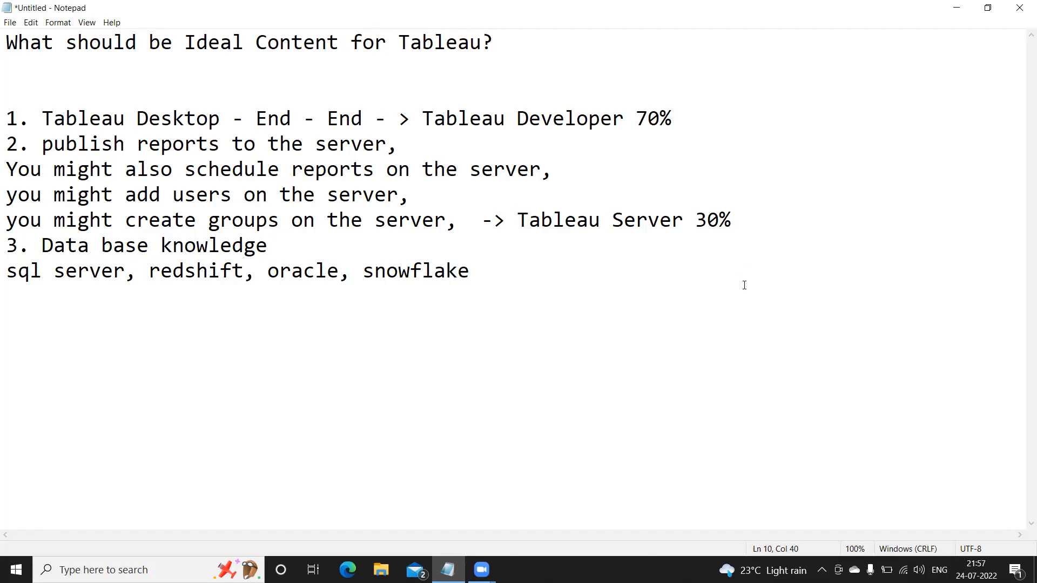
{"action": "left_click", "coordinate": [470, 271]}
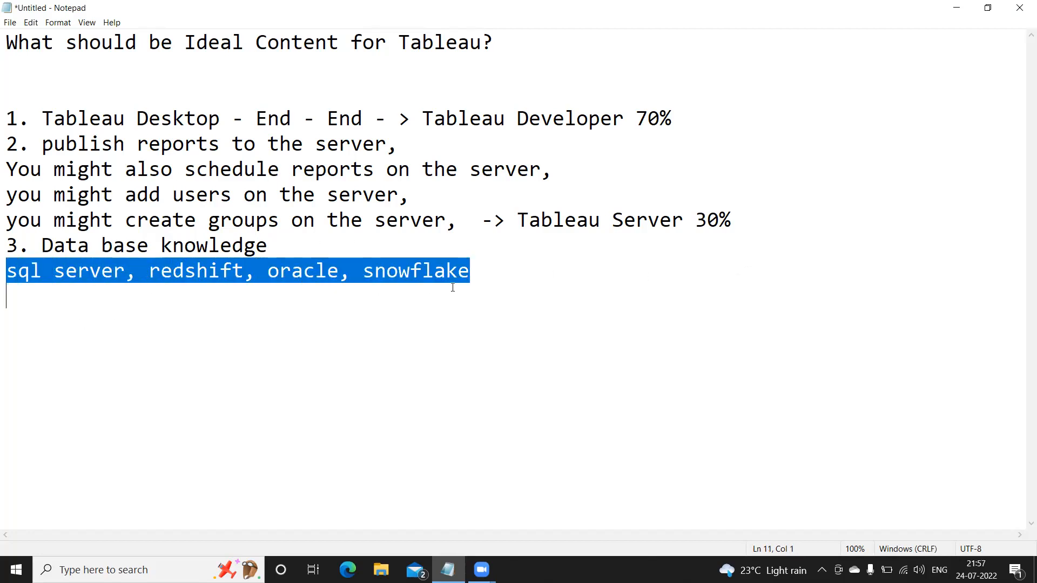
{"action": "left_click", "coordinate": [469, 270]}
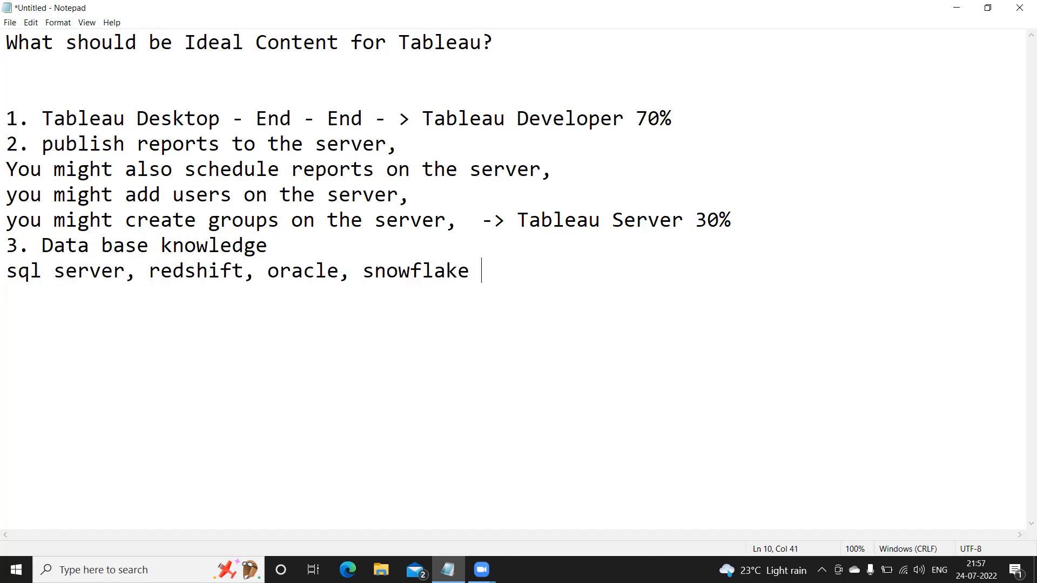
{"action": "type", "text": "-"}
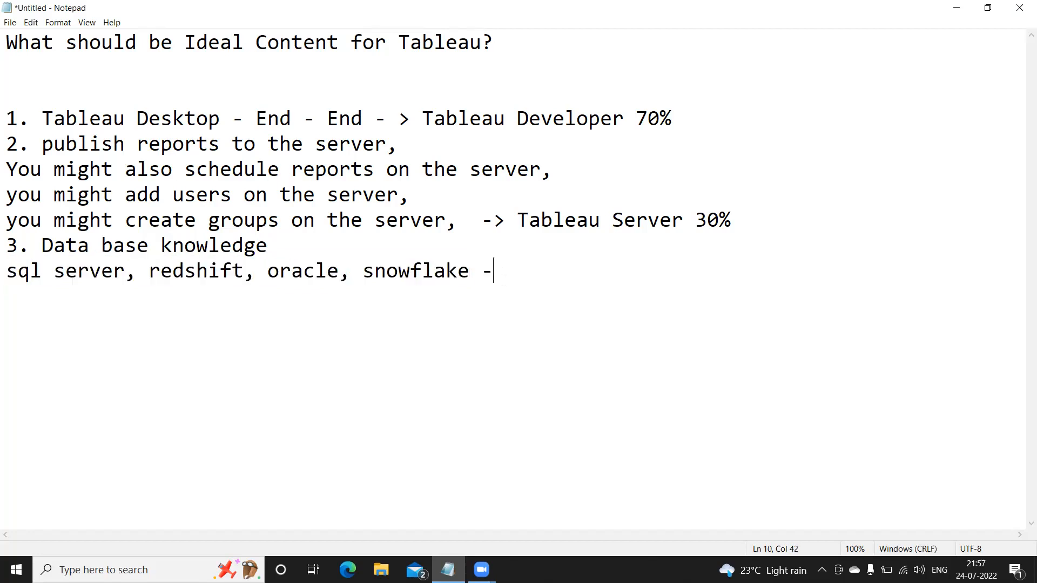
{"action": "type", "text": ">"}
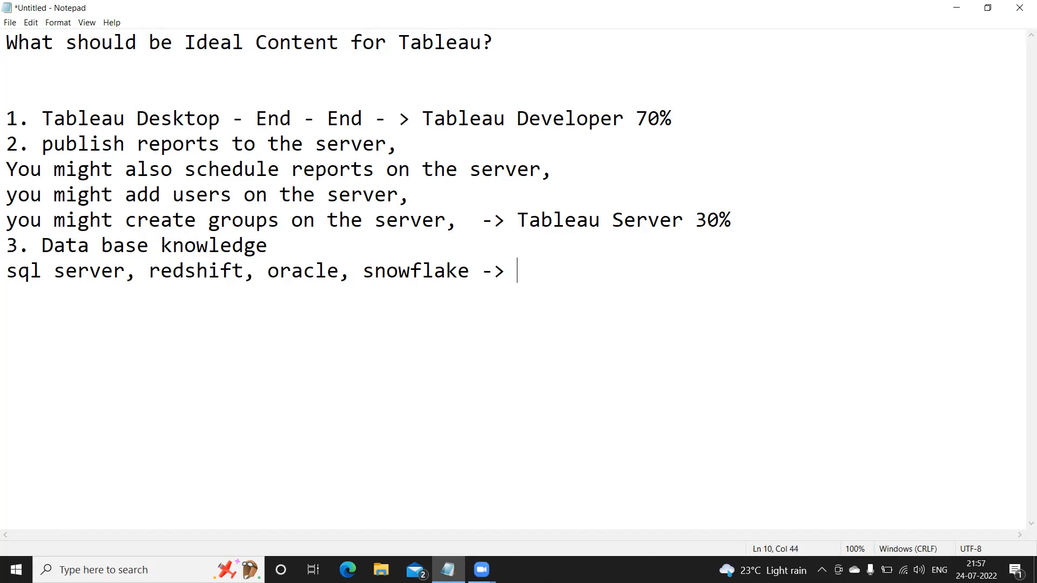
- Add a new line reading 'SQl Knowledge'
{"action": "key", "text": "Enter"}
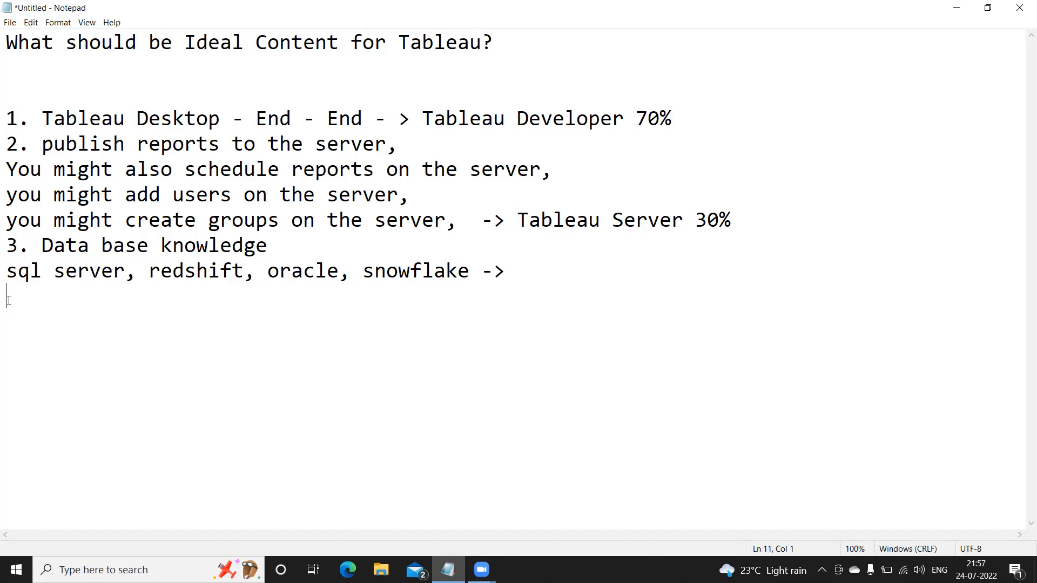
{"action": "type", "text": "SQl"}
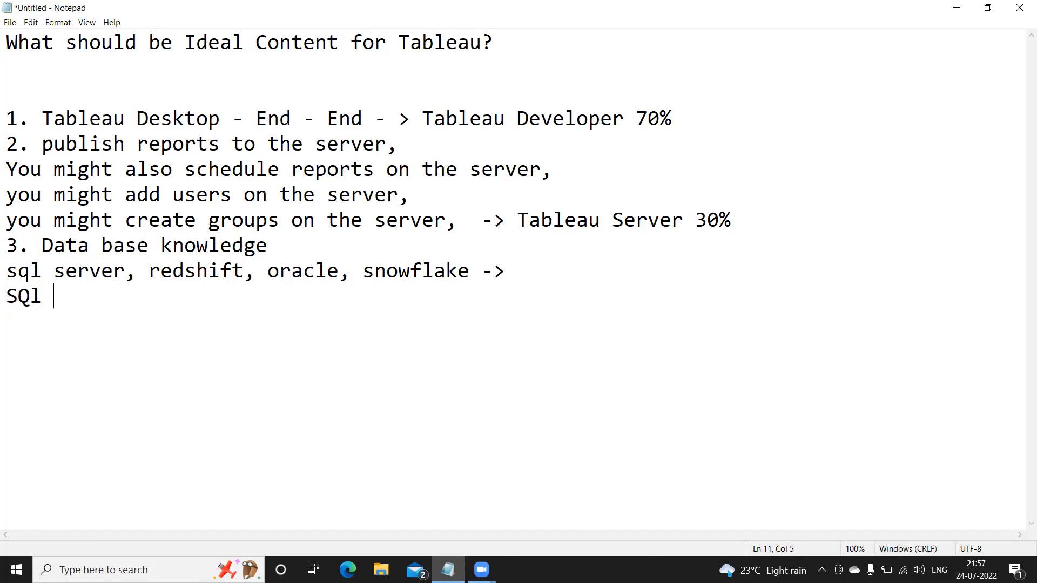
{"action": "type", "text": "Kno"}
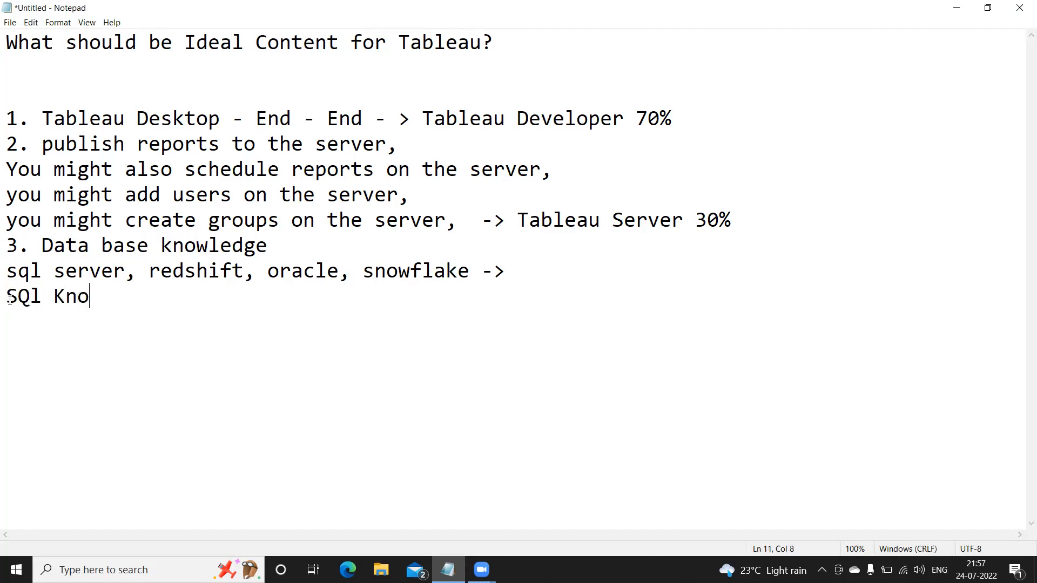
{"action": "type", "text": "wledg"}
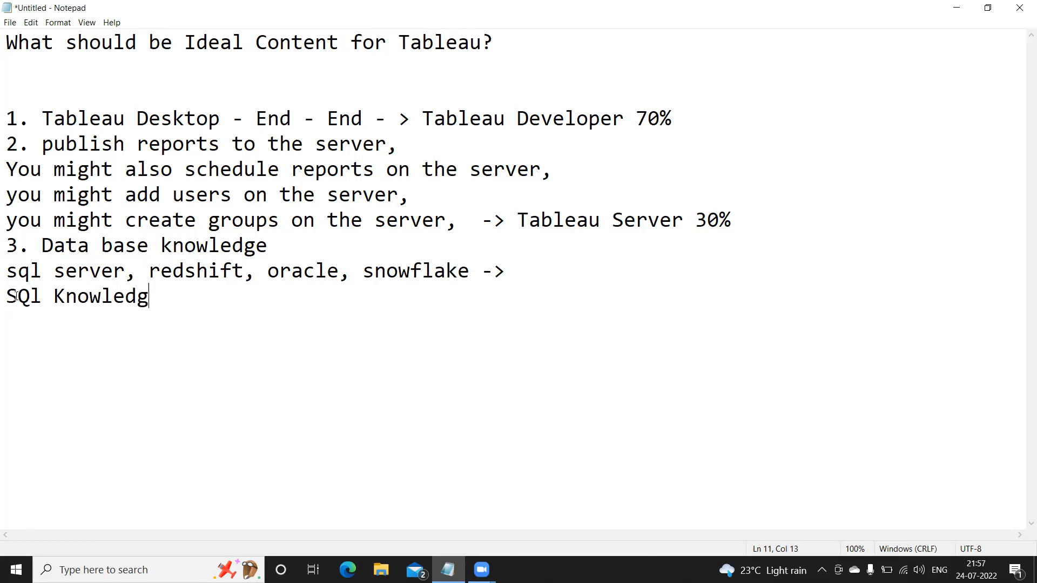
{"action": "type", "text": "e"}
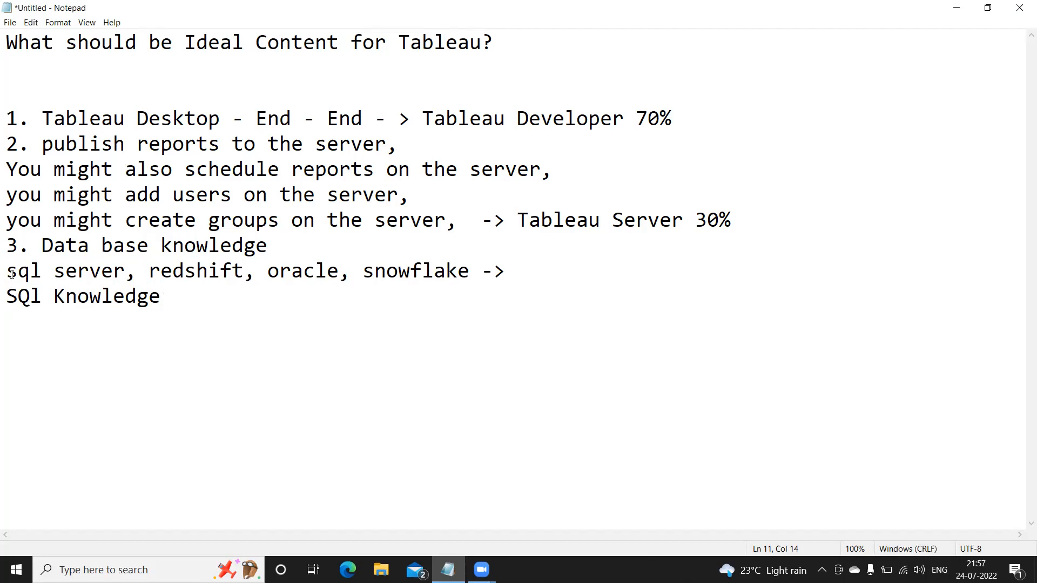
- Type 'Joins,subqueries,functionalities -> functionality' below the SQL line
{"action": "type", "text": "J"}
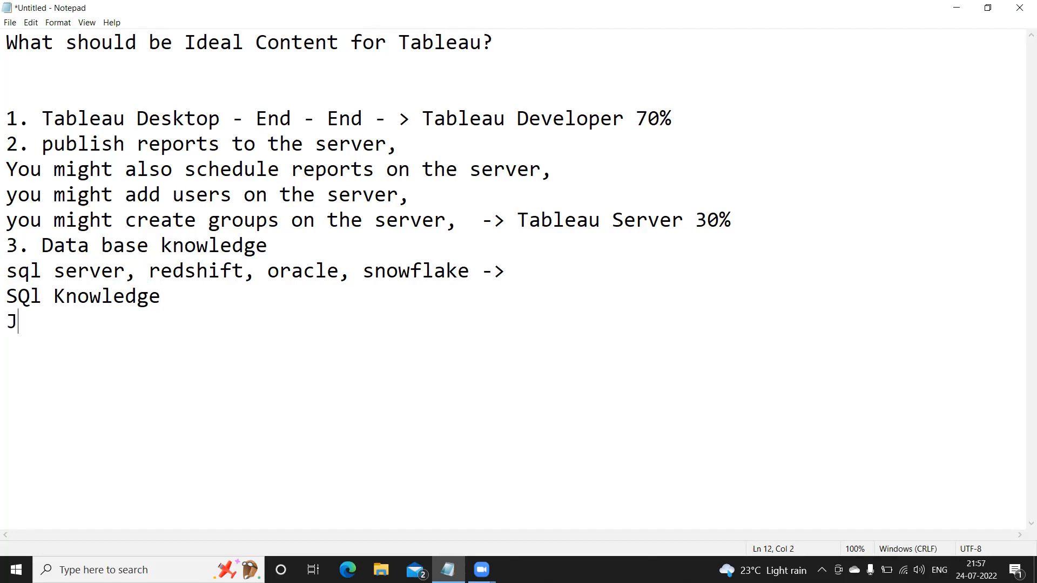
{"action": "type", "text": "oins"}
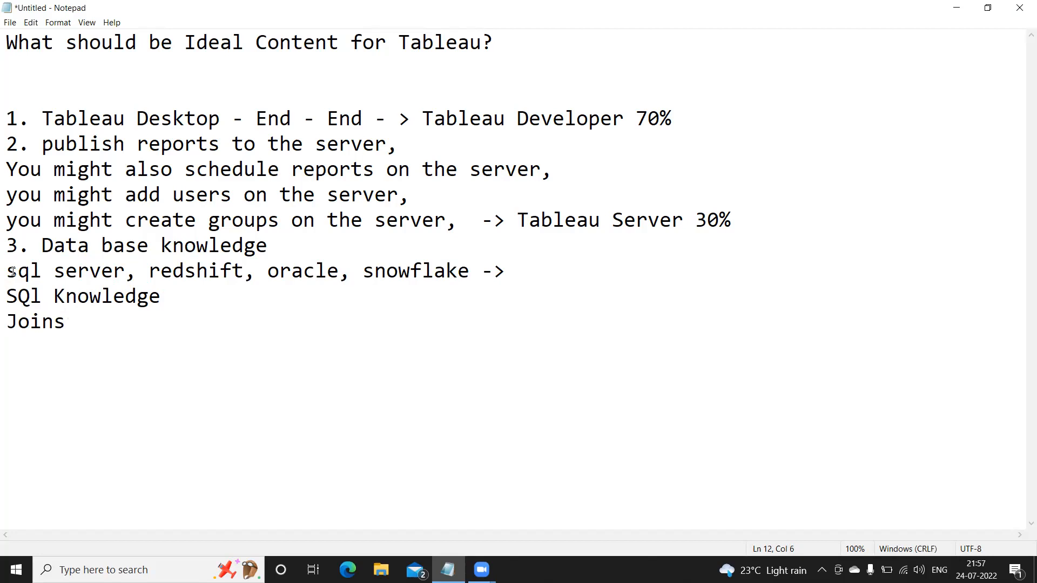
{"action": "type", "text": ","}
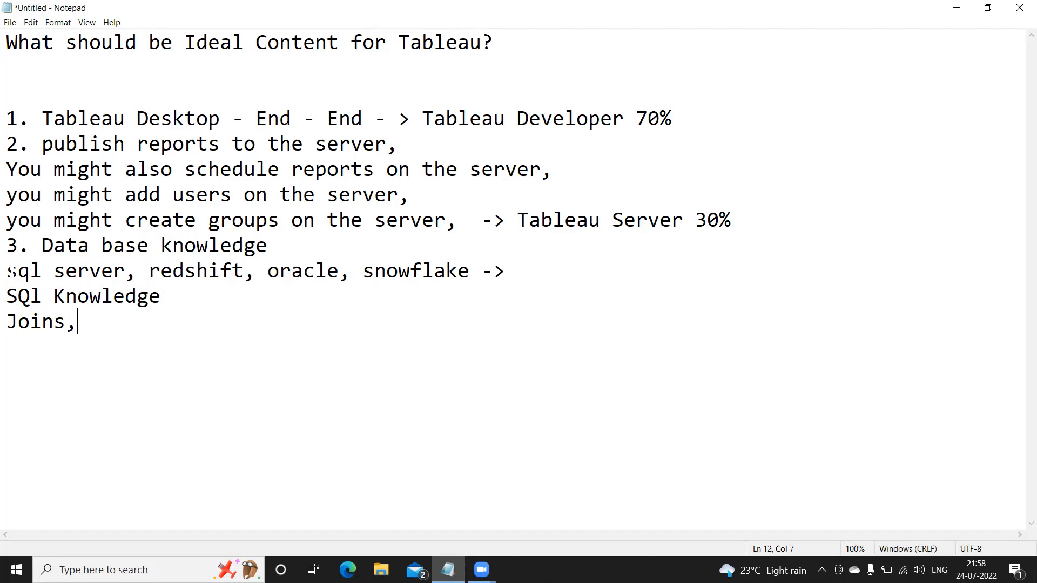
{"action": "type", "text": "sub"}
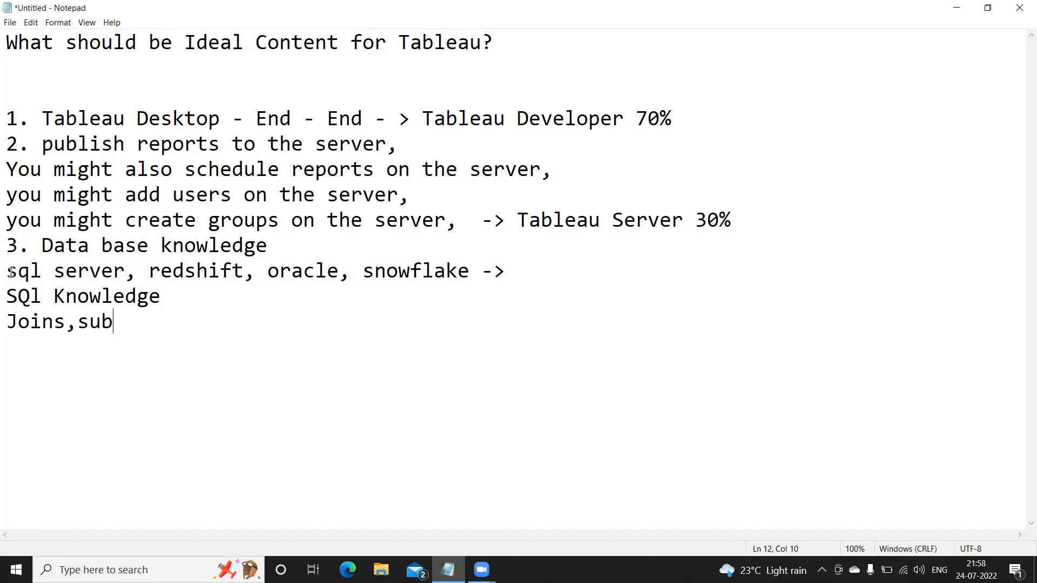
{"action": "type", "text": "que"}
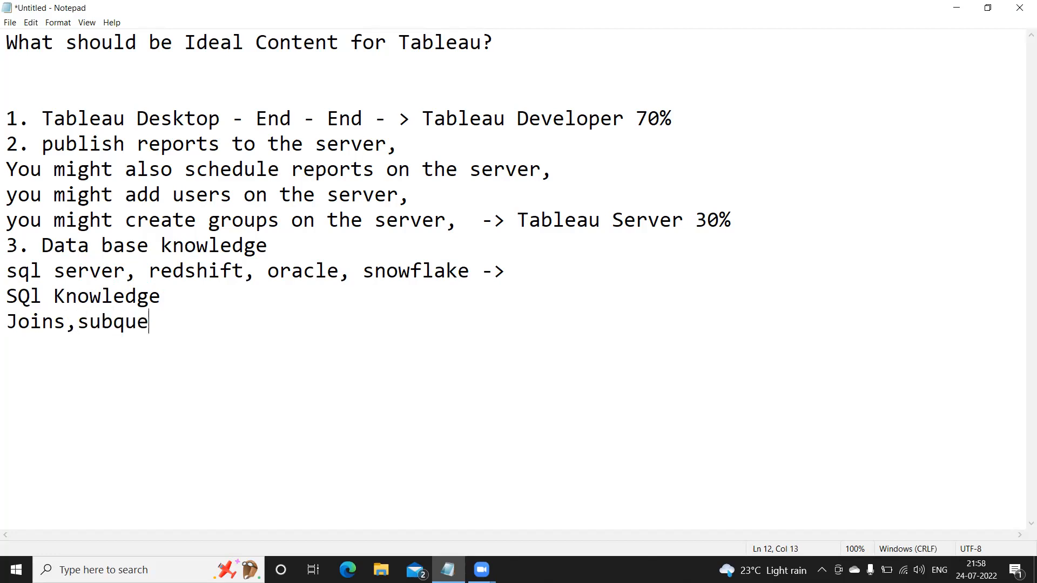
{"action": "type", "text": "ries"}
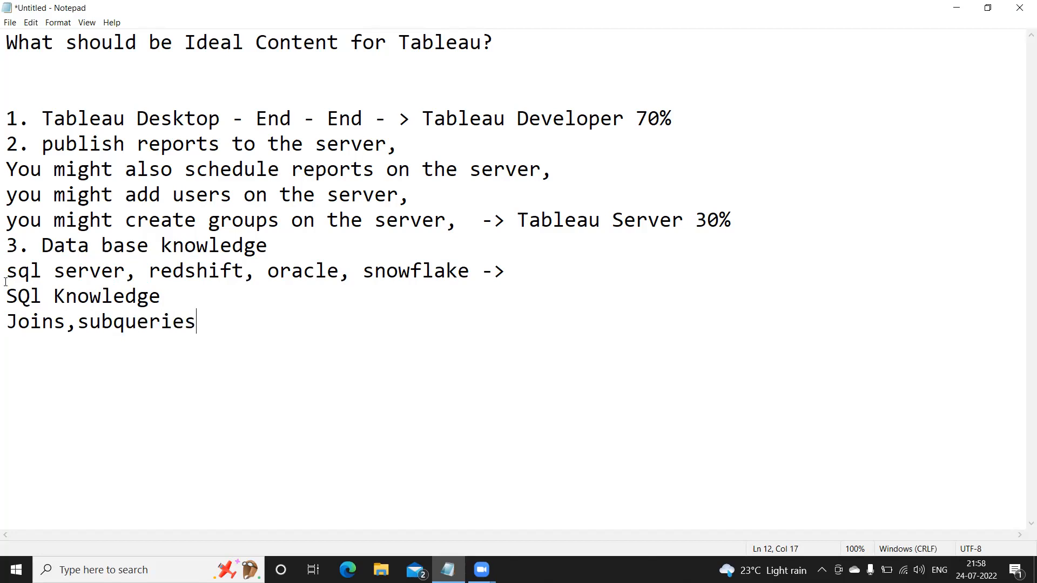
{"action": "type", "text": ",functi"}
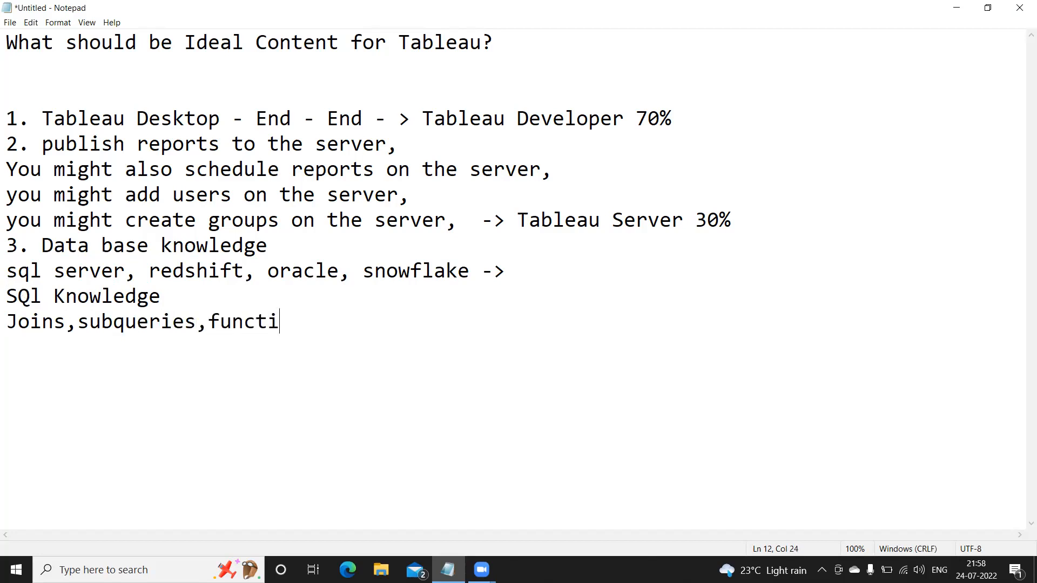
{"action": "type", "text": "onalities ->"}
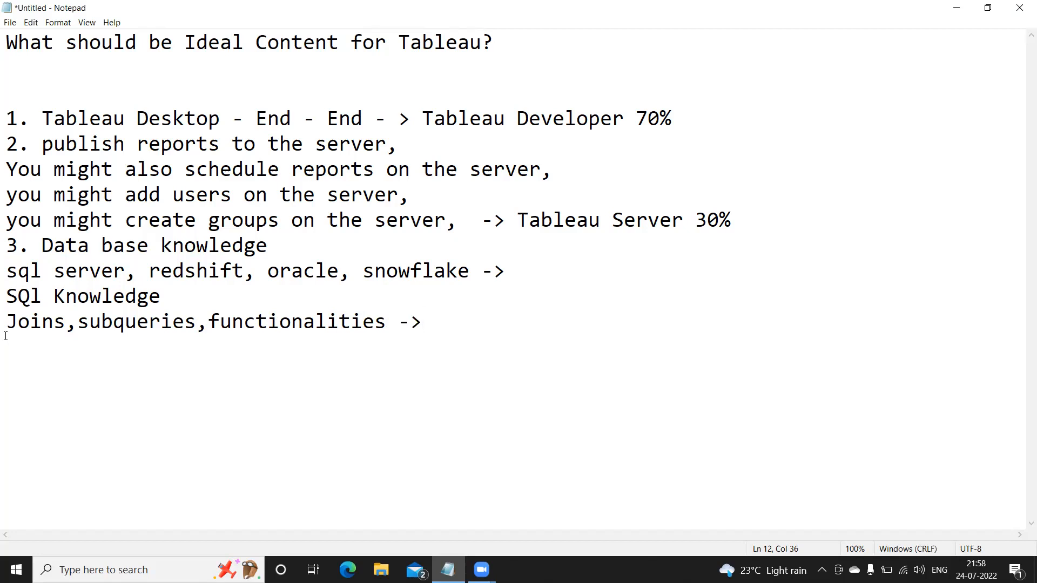
{"action": "type", "text": "f"}
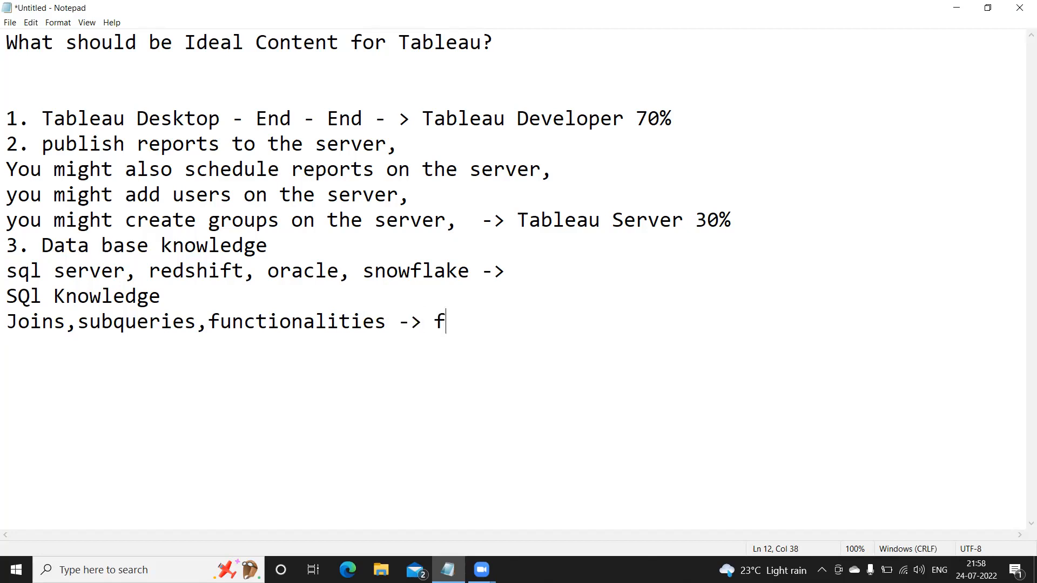
{"action": "type", "text": "unctiona"}
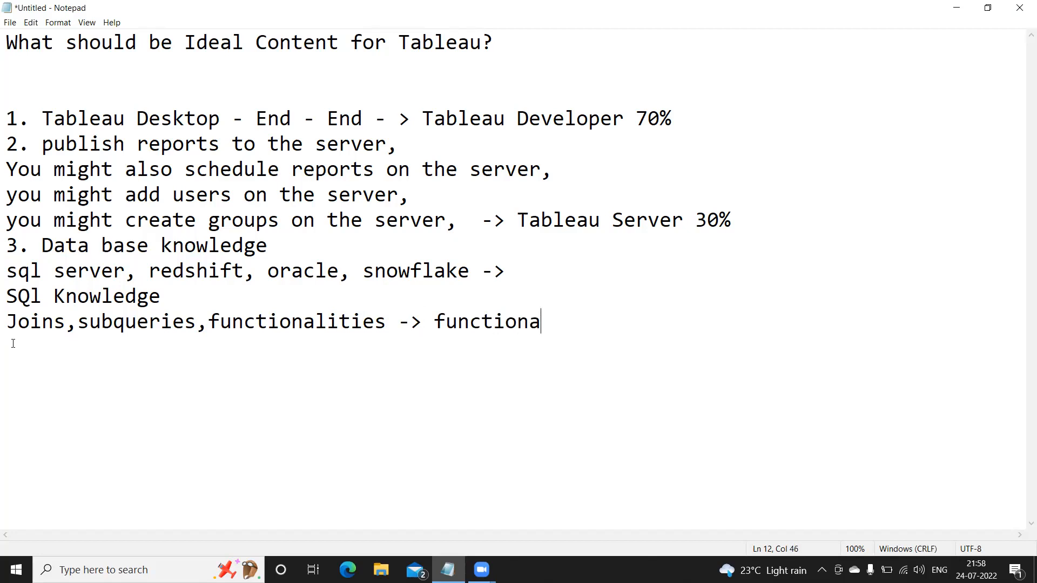
{"action": "type", "text": "lity"}
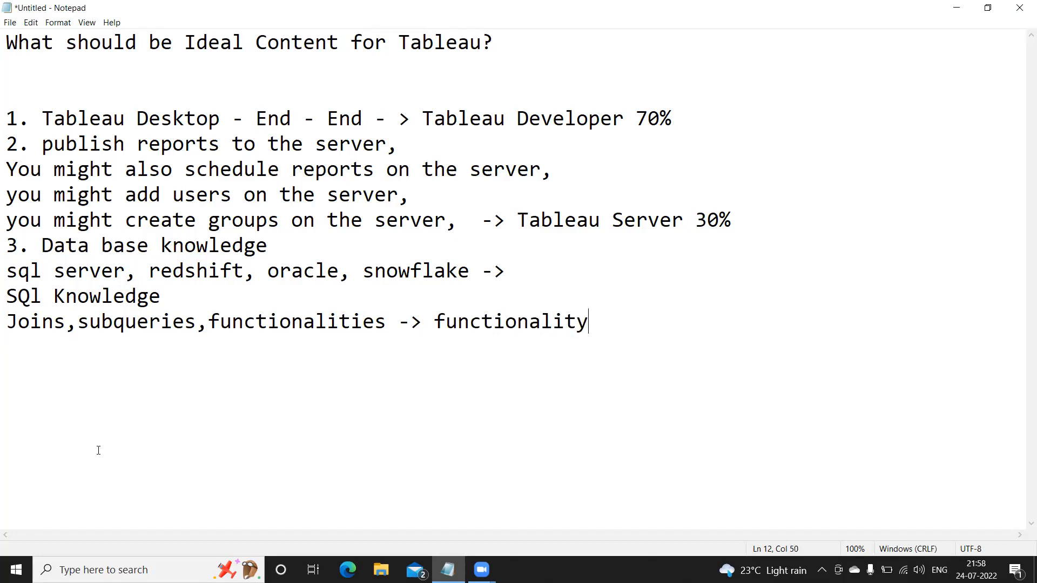
- Add the line '4. EXCEL knowledge' and start a fresh line beneath it
{"action": "key", "text": "Enter"}
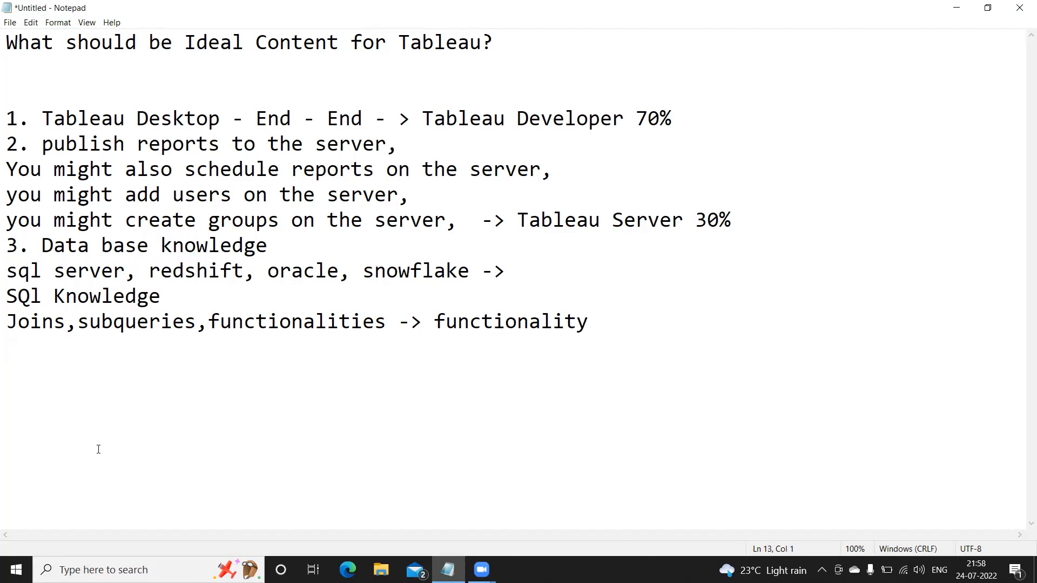
{"action": "type", "text": "4. EXCEL k"}
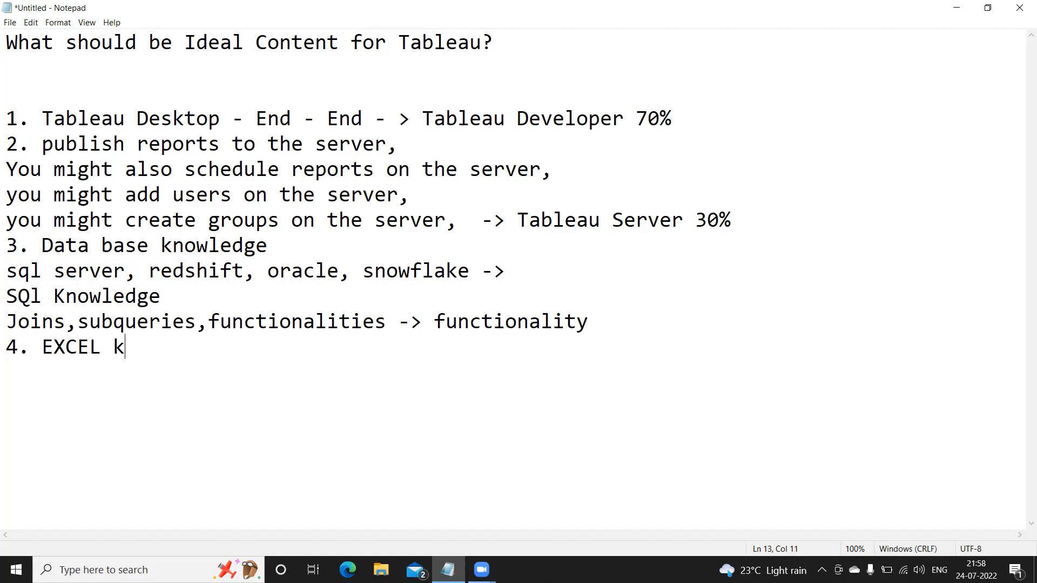
{"action": "type", "text": "now"}
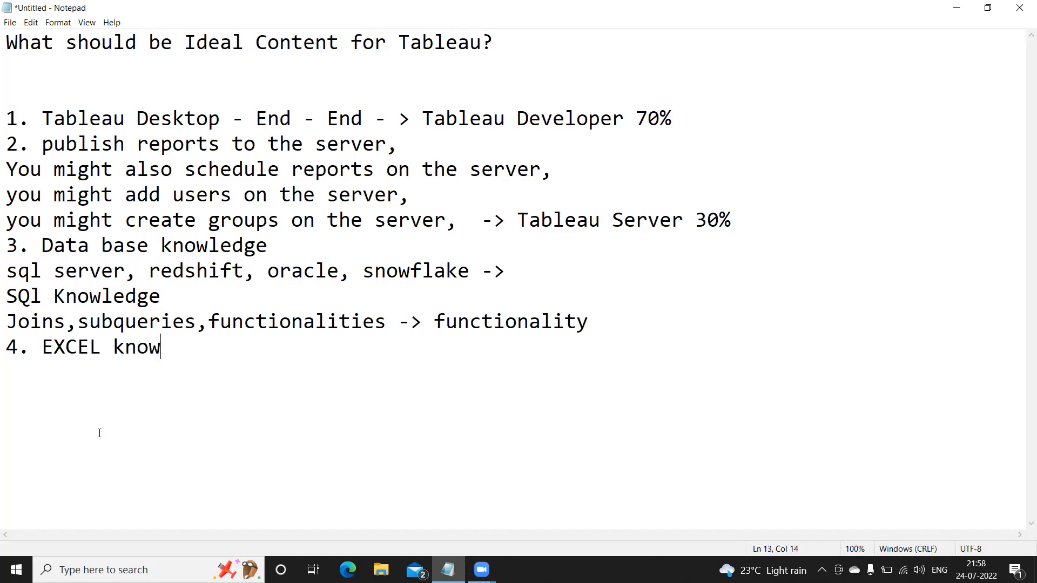
{"action": "type", "text": "ledge"}
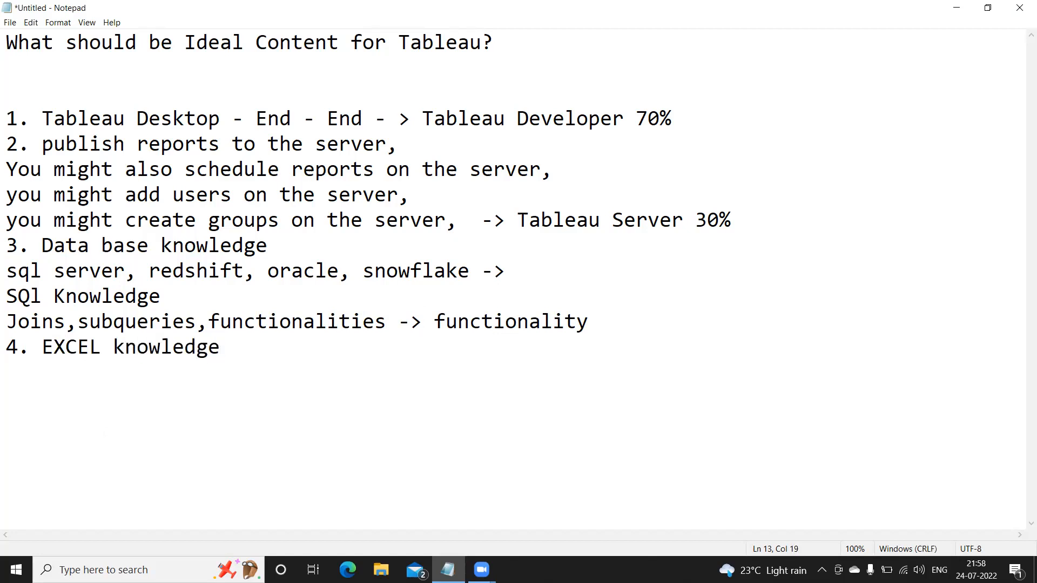
{"action": "key", "text": "enter"}
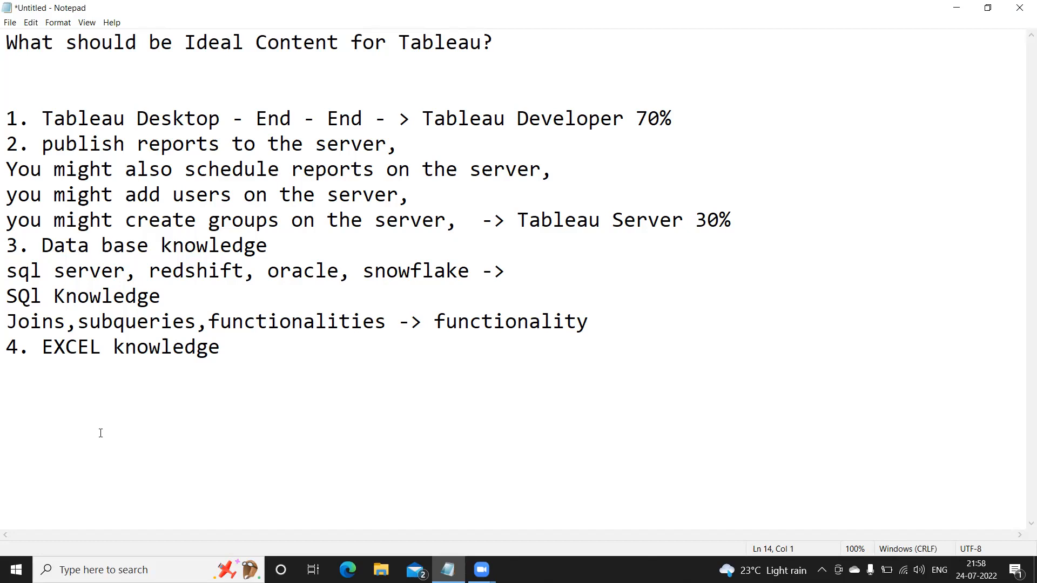
- Add arrowed lines: Validation on excel, data filtering, Data pivoting, Data lookups, Data formatting
{"action": "key", "text": "enter"}
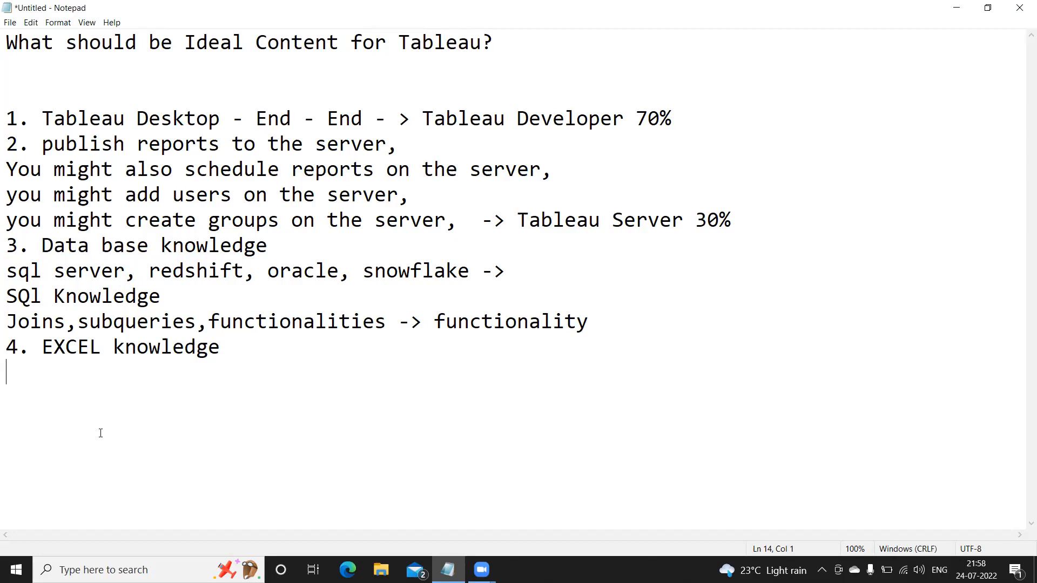
{"action": "type", "text": "-> Validation on e"}
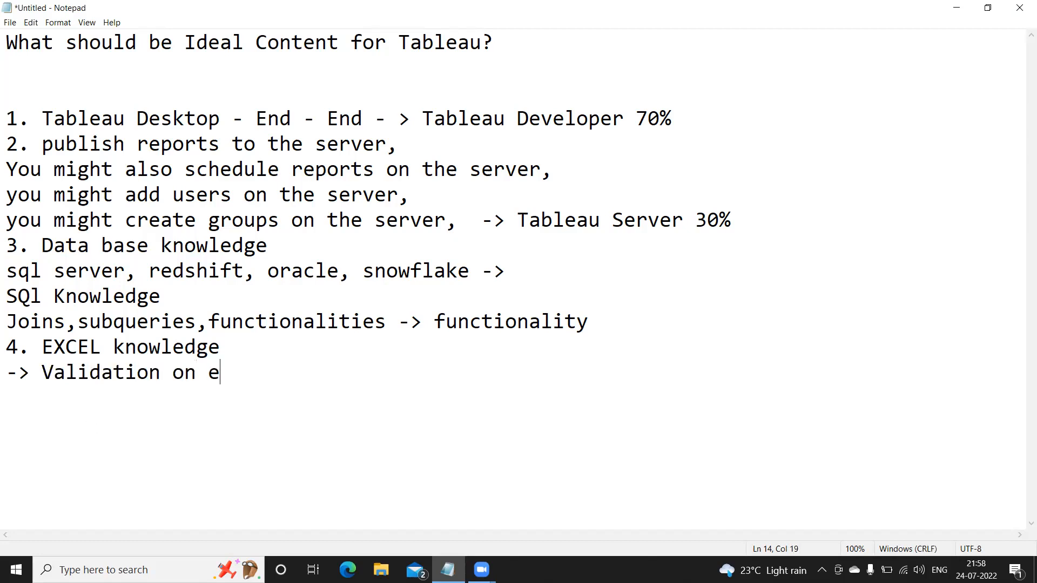
{"action": "type", "text": "xcel,"}
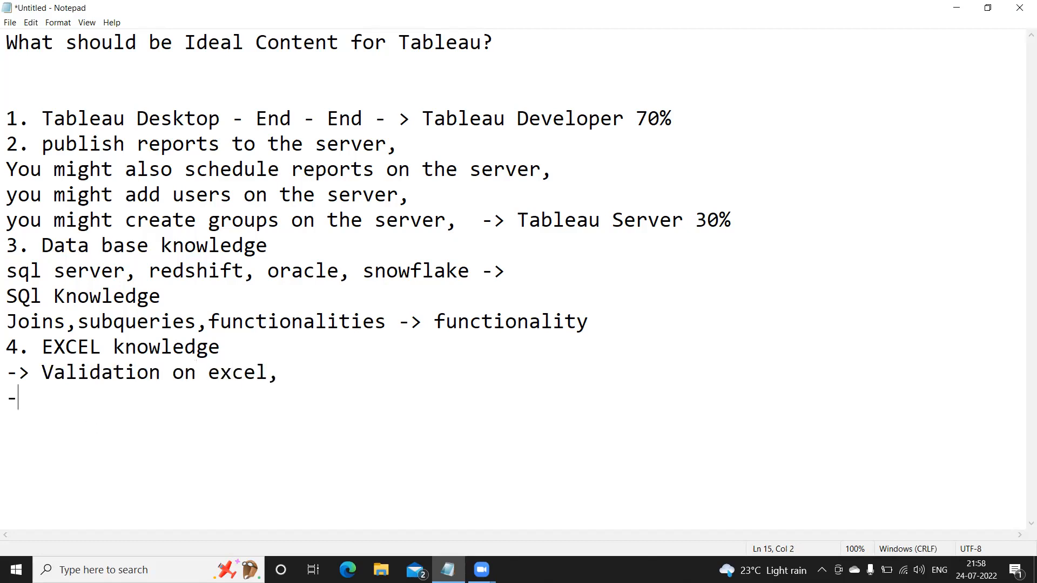
{"action": "type", "text": ">"}
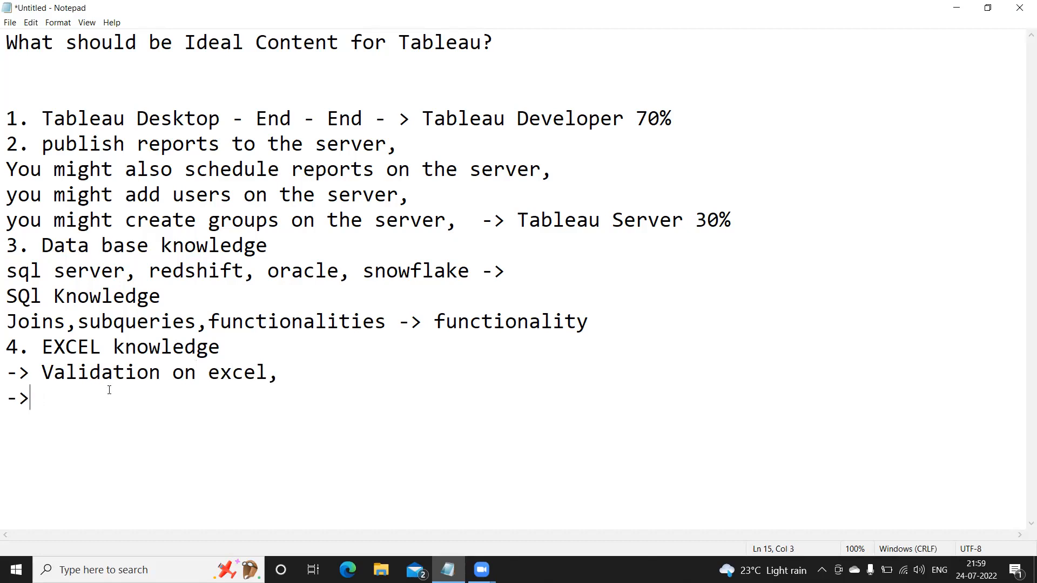
{"action": "type", "text": "data filterin"}
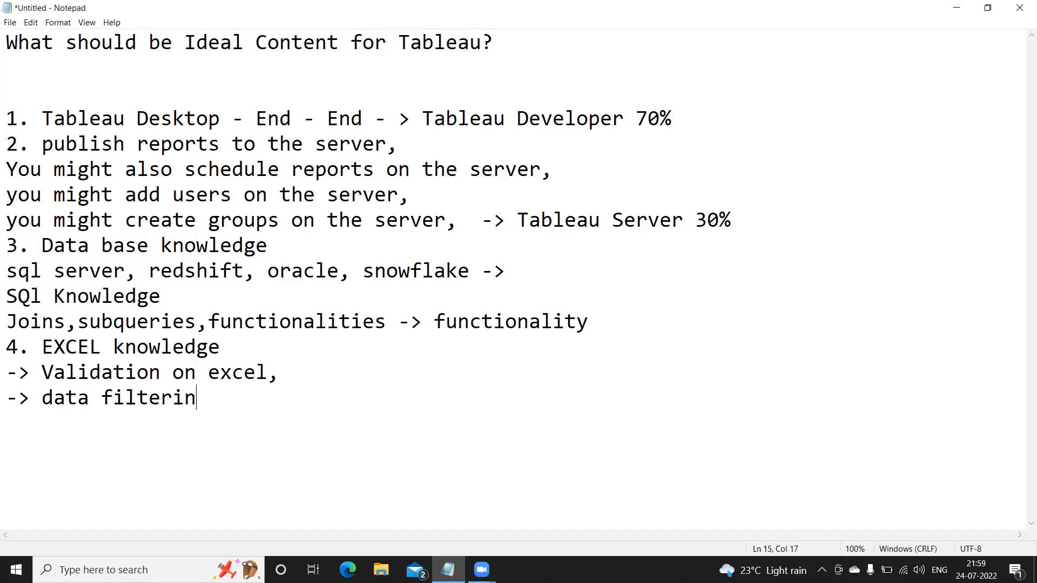
{"action": "type", "text": "g,"}
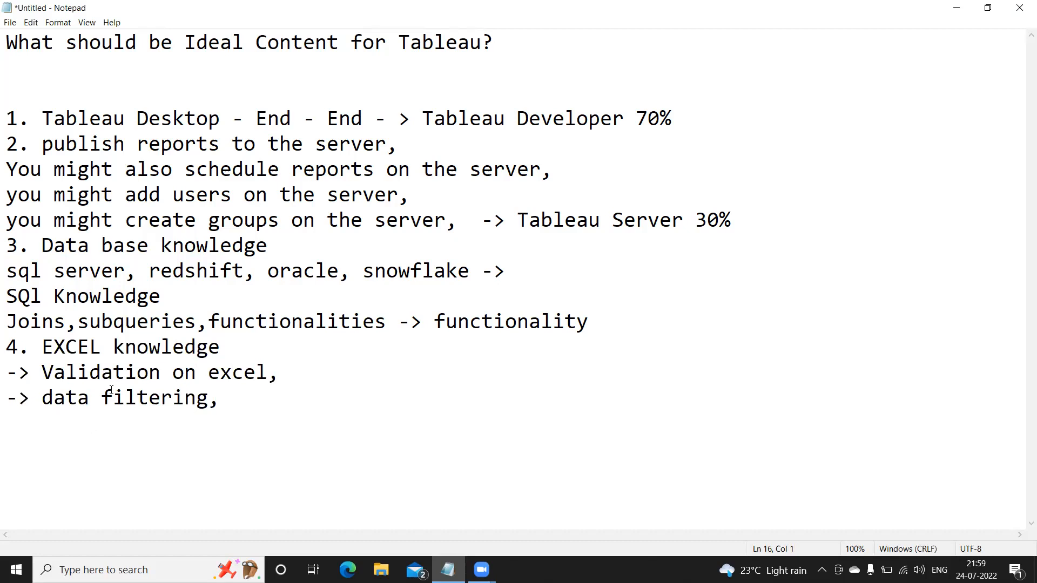
{"action": "type", "text": "-> Data piv"}
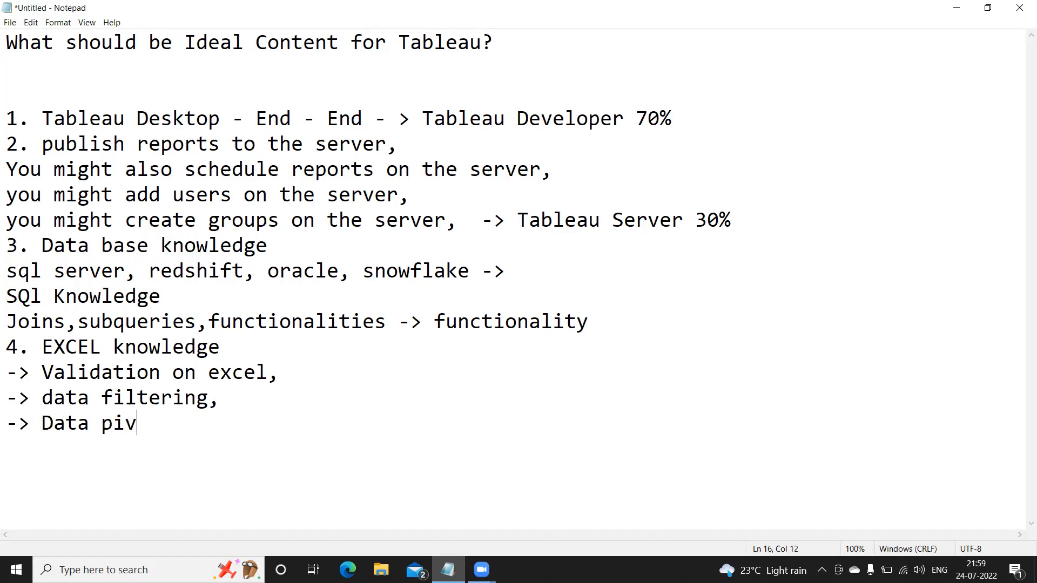
{"action": "type", "text": "oting"}
{"action": "type", "text": "-> Data l"}
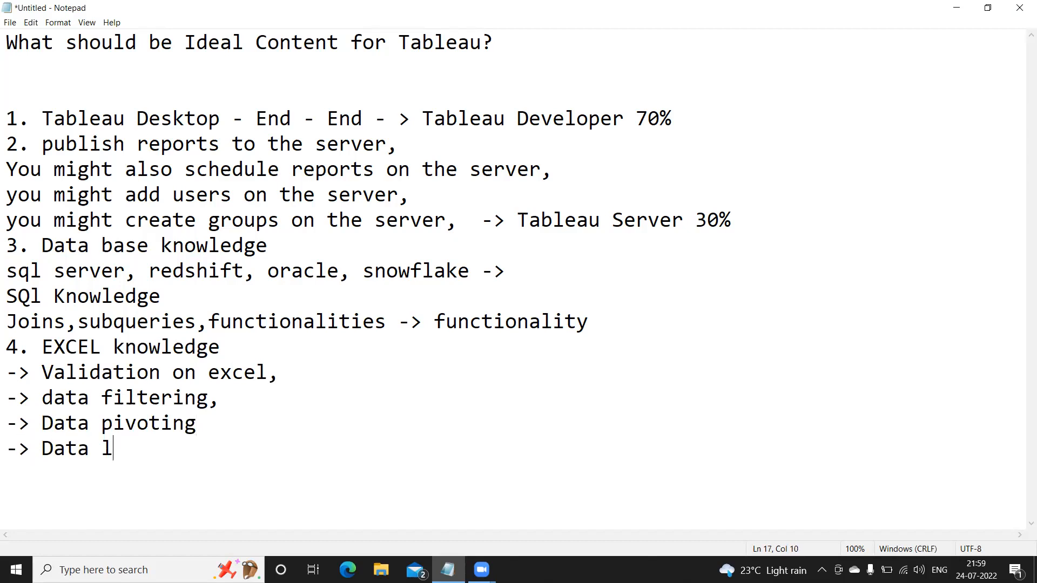
{"action": "type", "text": "ookups,"}
{"action": "type", "text": "-> Data fo"}
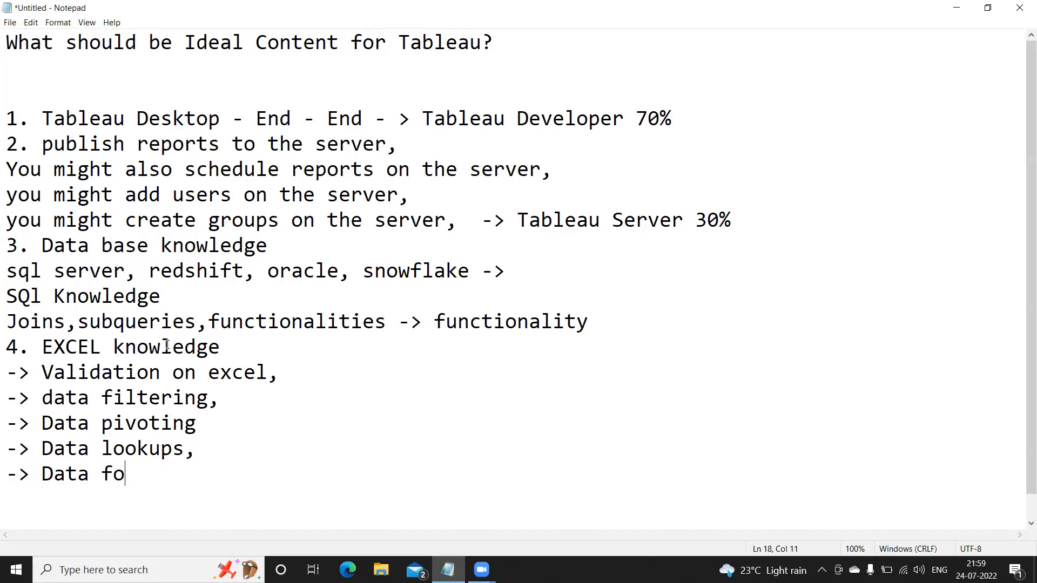
{"action": "type", "text": "rmatting"}
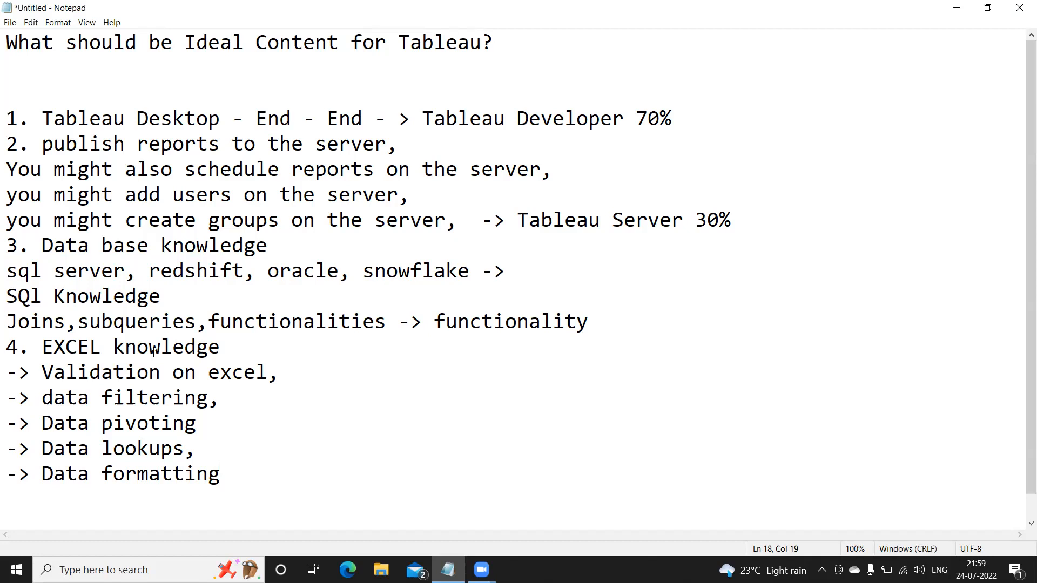
{"action": "mouse_move", "coordinate": [119, 371]}
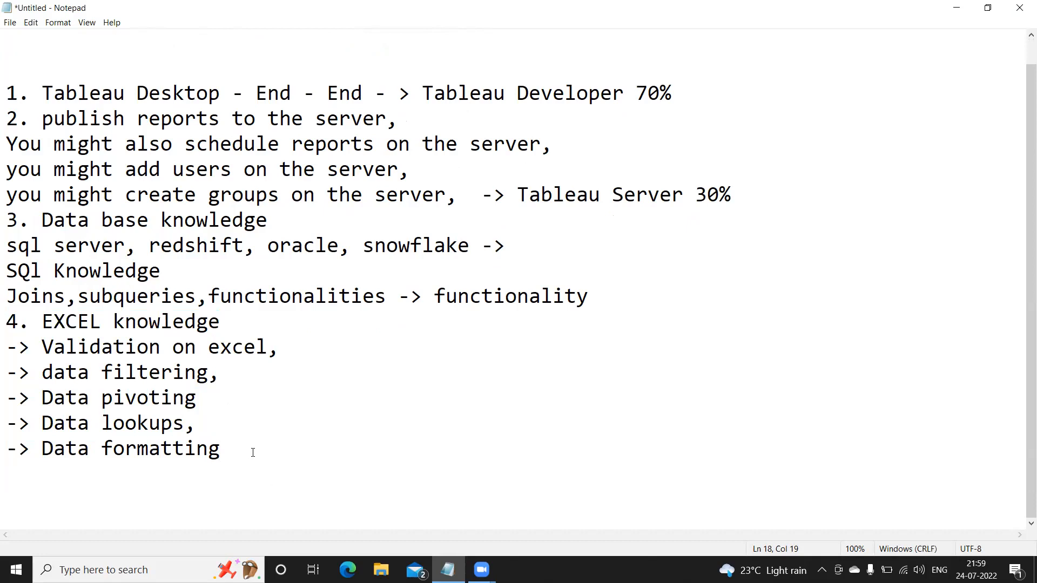
- Type '5. Presentation skill' with a '->' arrow line started beneath it
{"action": "type", "text": "5"}
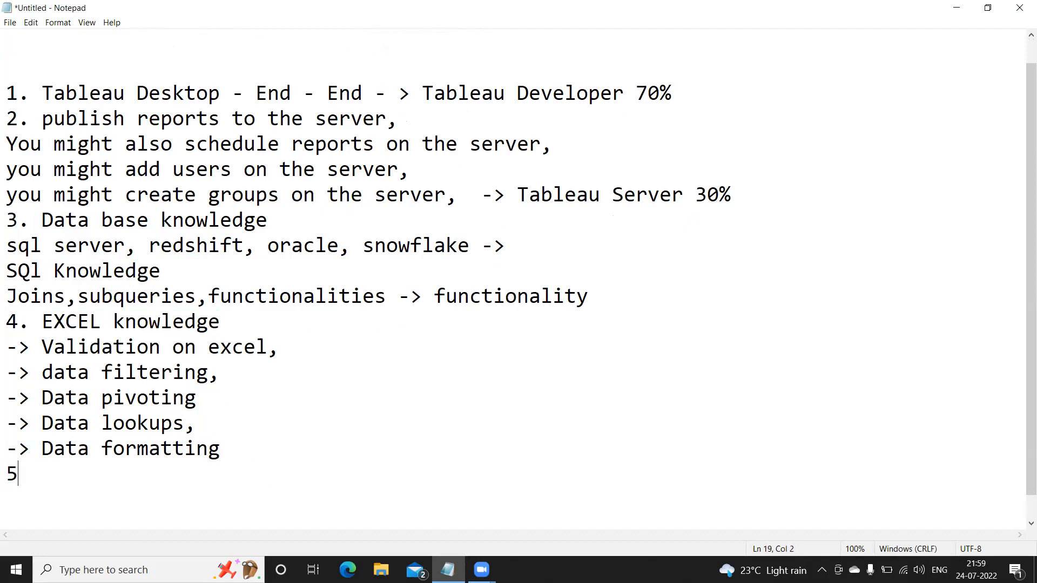
{"action": "type", "text": ". Presentati"}
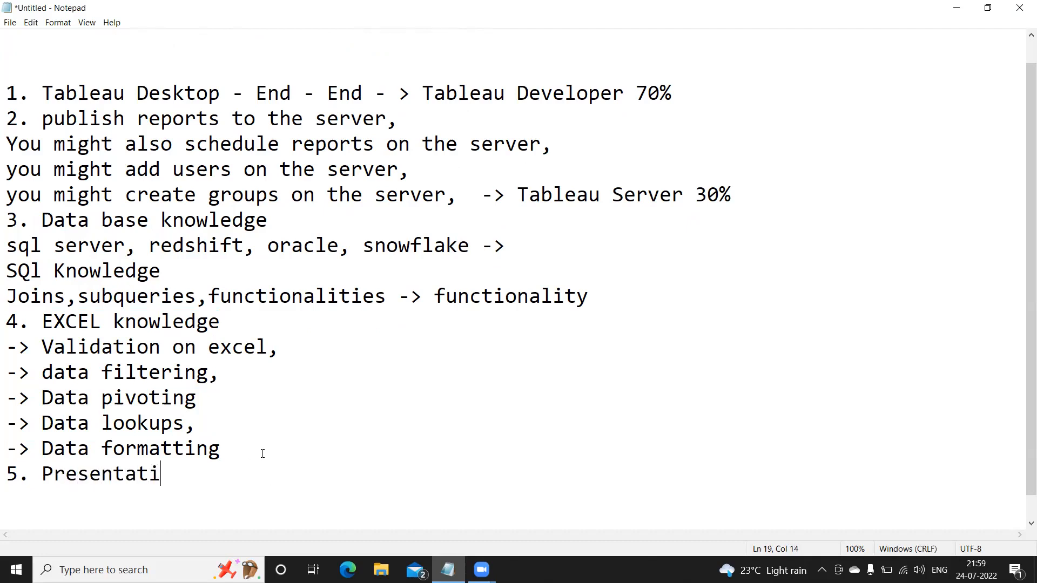
{"action": "type", "text": "on skill"}
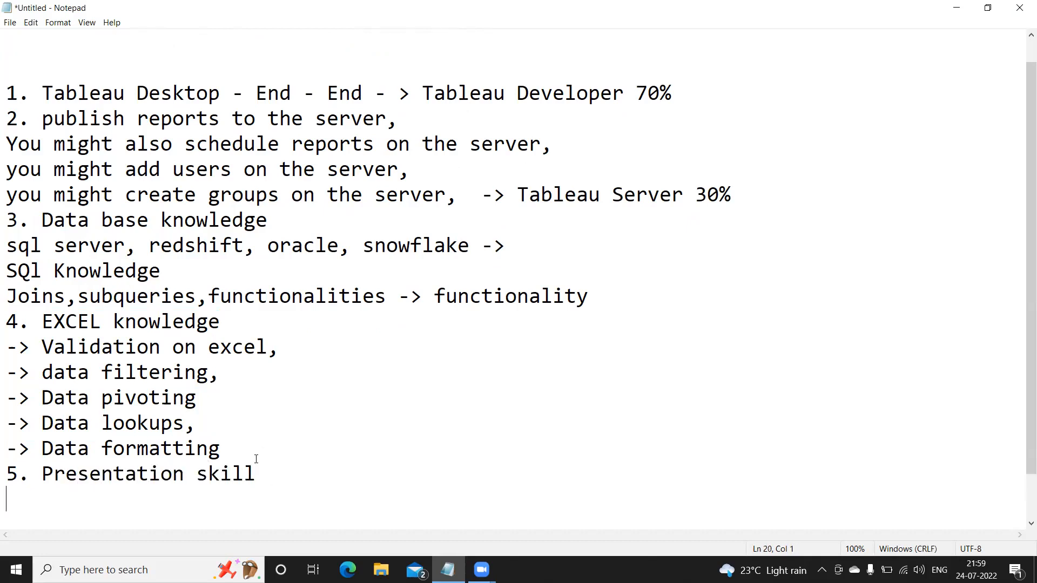
{"action": "type", "text": "-"}
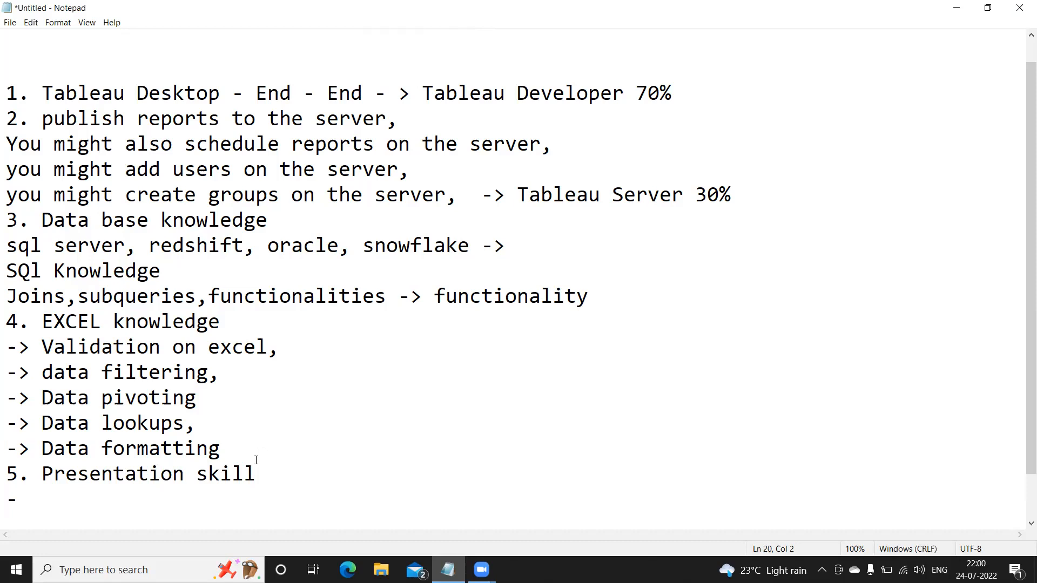
{"action": "type", "text": ">"}
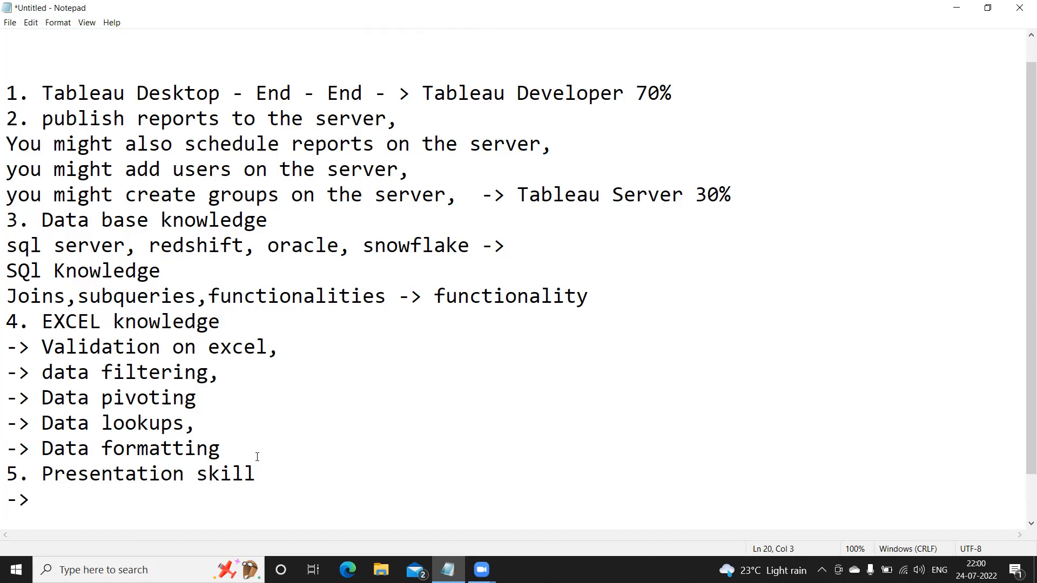
{"action": "left_click", "coordinate": [30, 499]}
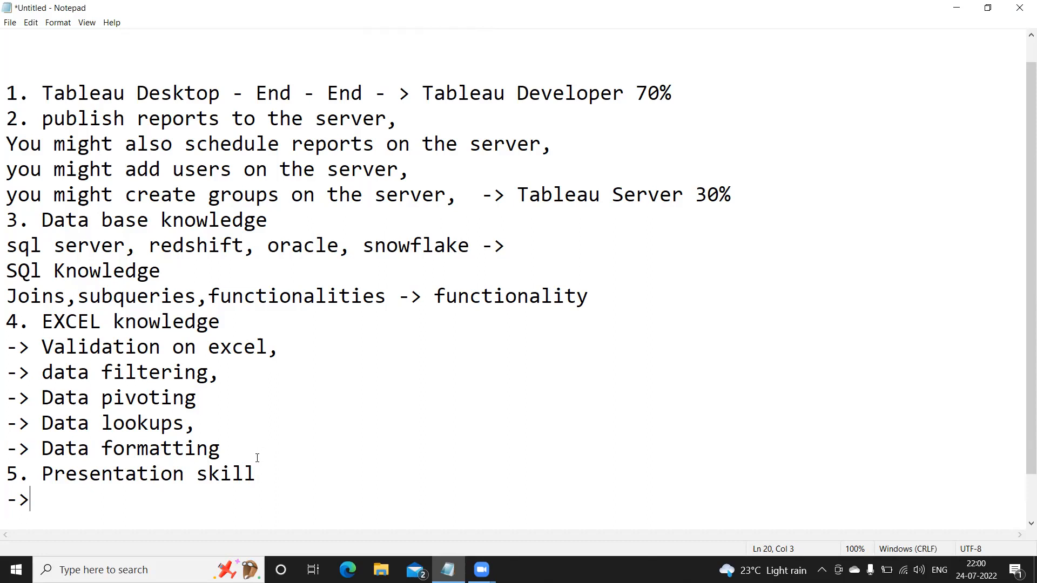
{"action": "left_click", "coordinate": [139, 447]}
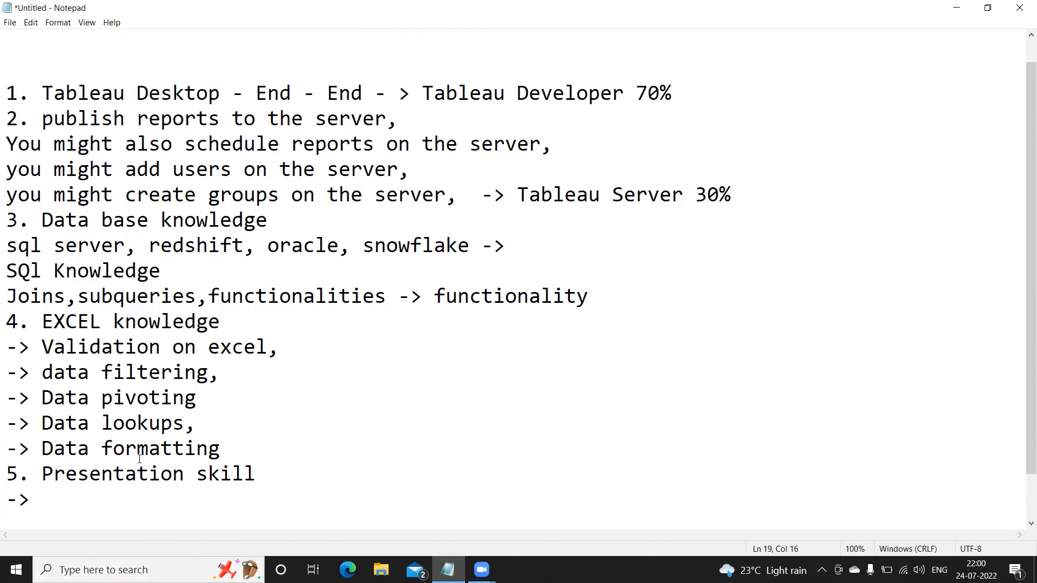
{"action": "triple_click", "coordinate": [129, 474]}
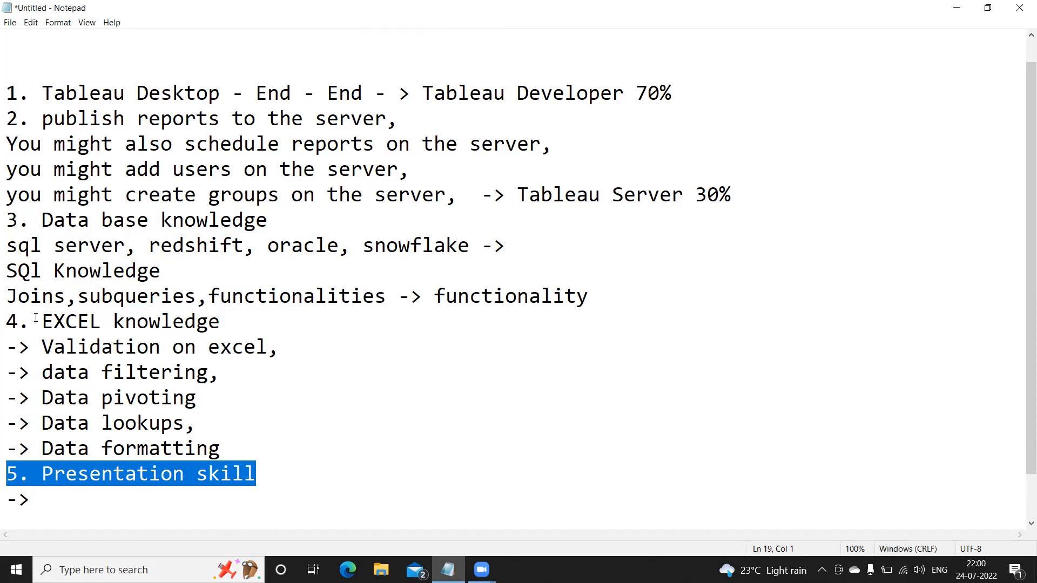
{"action": "mouse_move", "coordinate": [5, 58]}
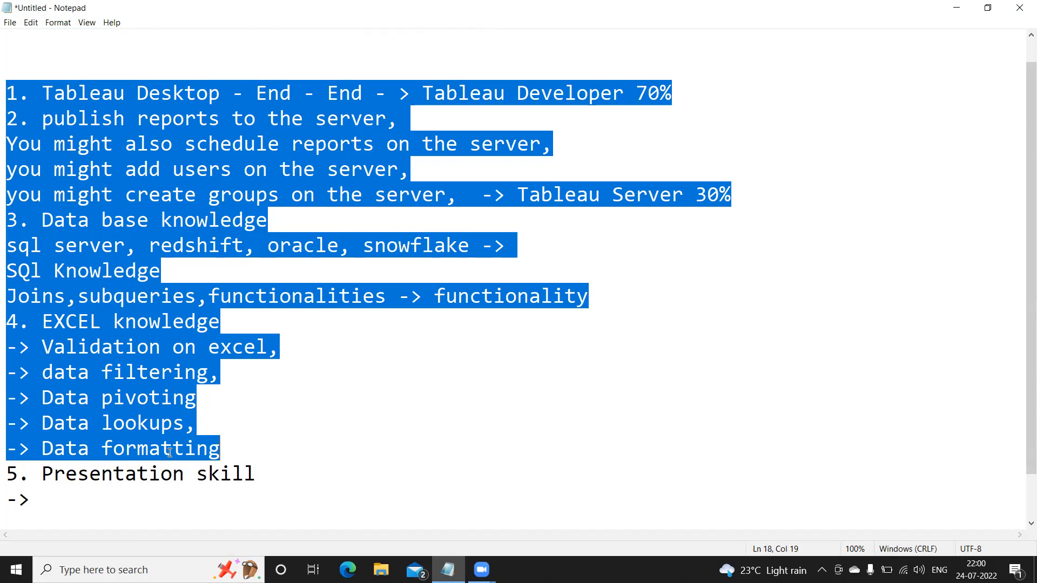
{"action": "mouse_move", "coordinate": [341, 173]}
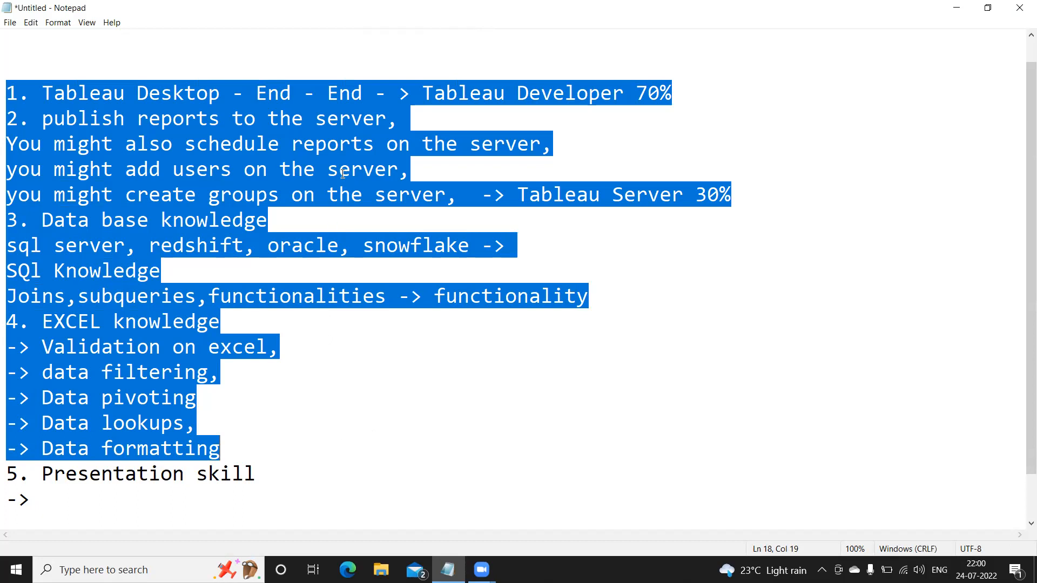